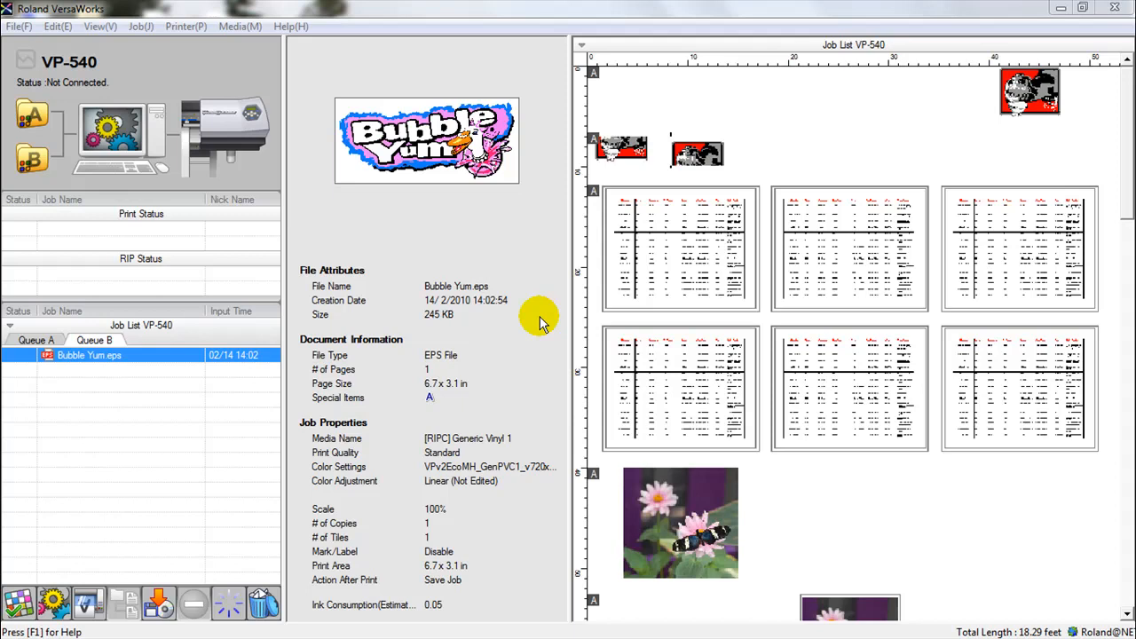
mouse_move(444, 320)
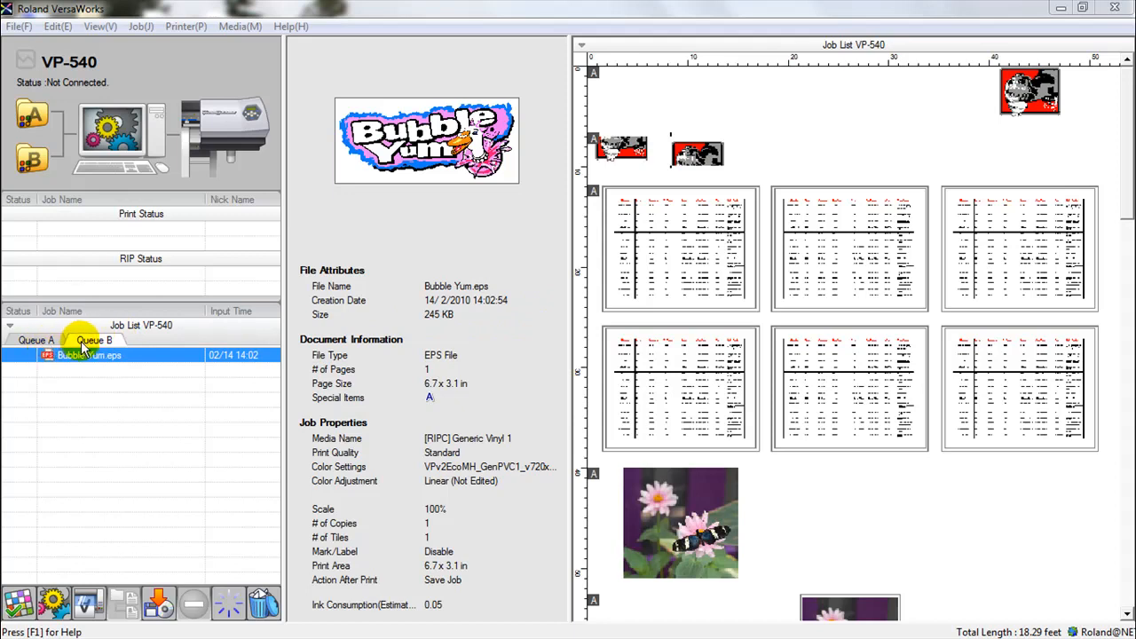
Check Queue A's jobs, then open Queue B Properties on its Quality page.
click(36, 340)
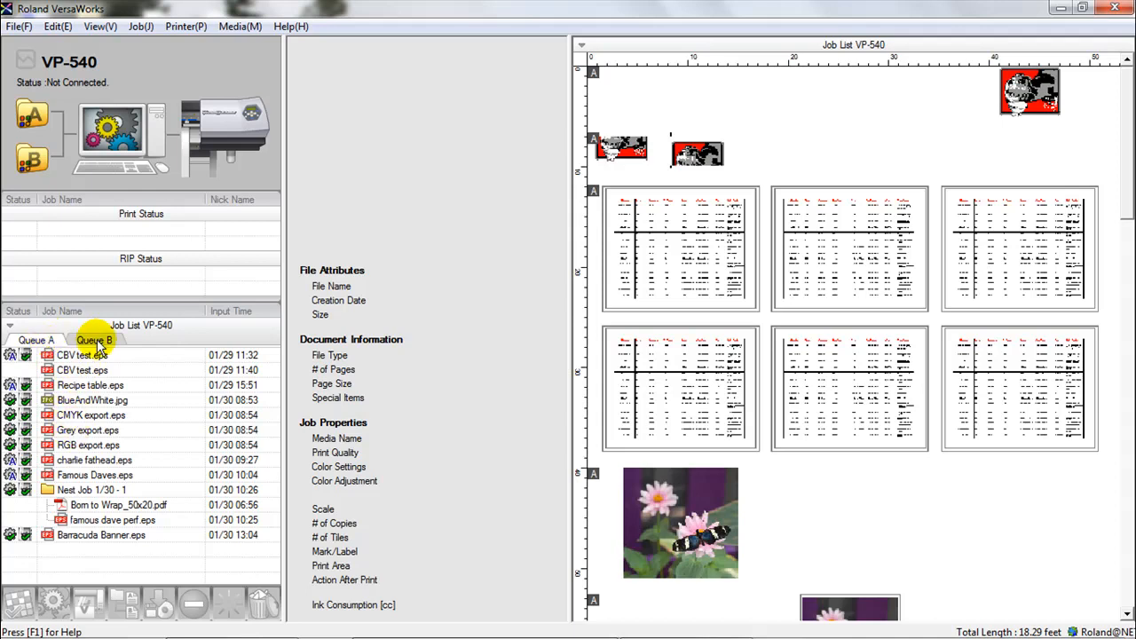
click(94, 340)
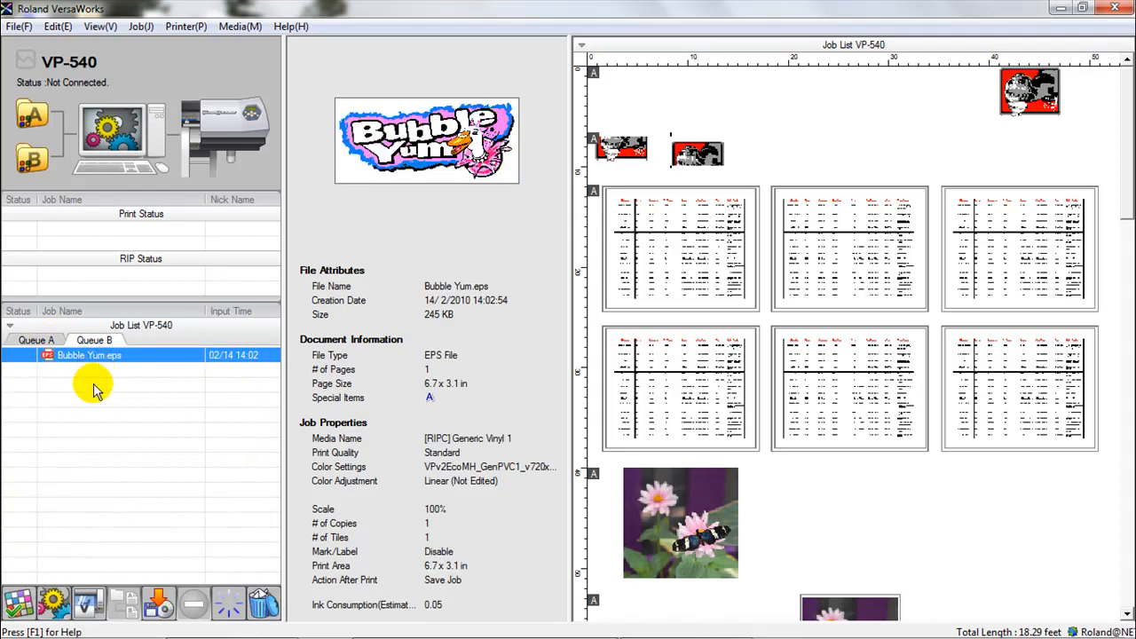
mouse_move(71, 398)
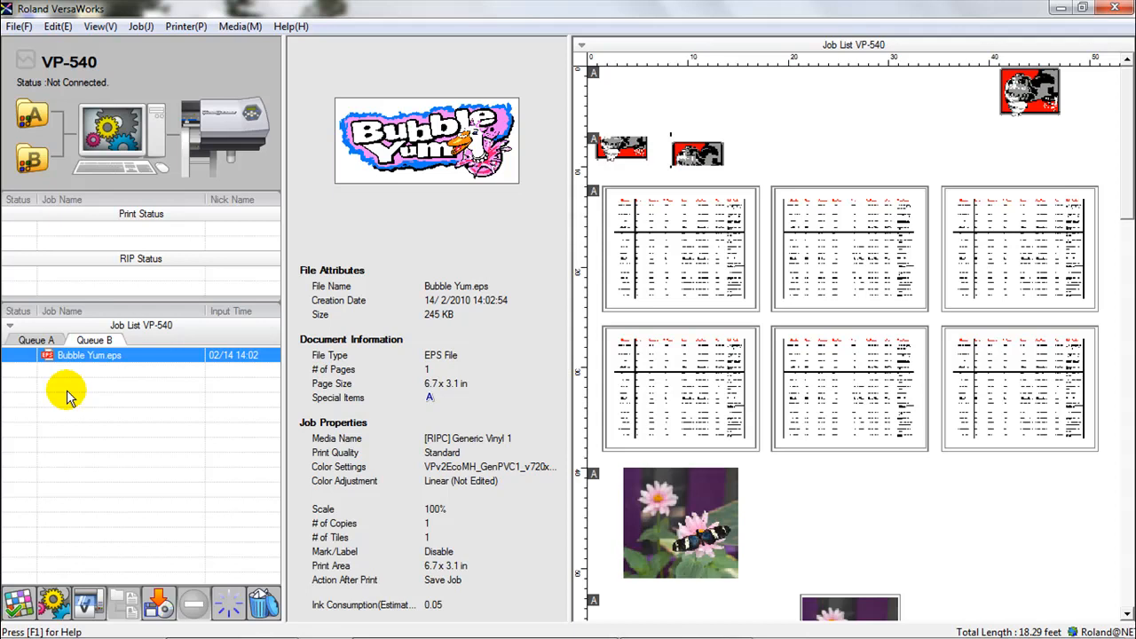
mouse_move(73, 384)
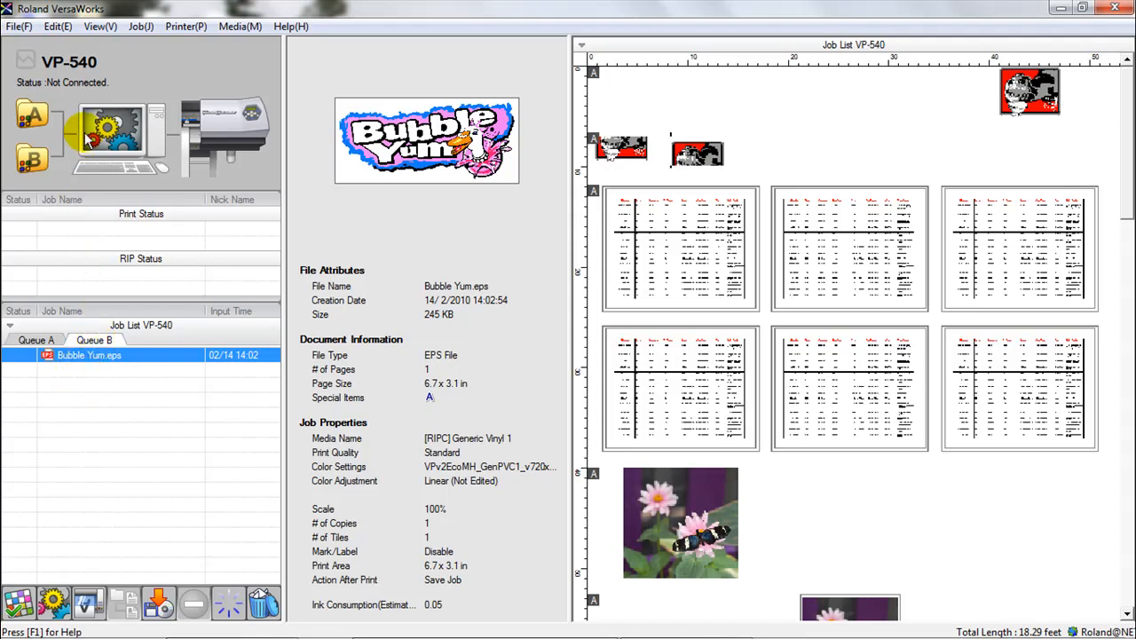
mouse_move(57, 26)
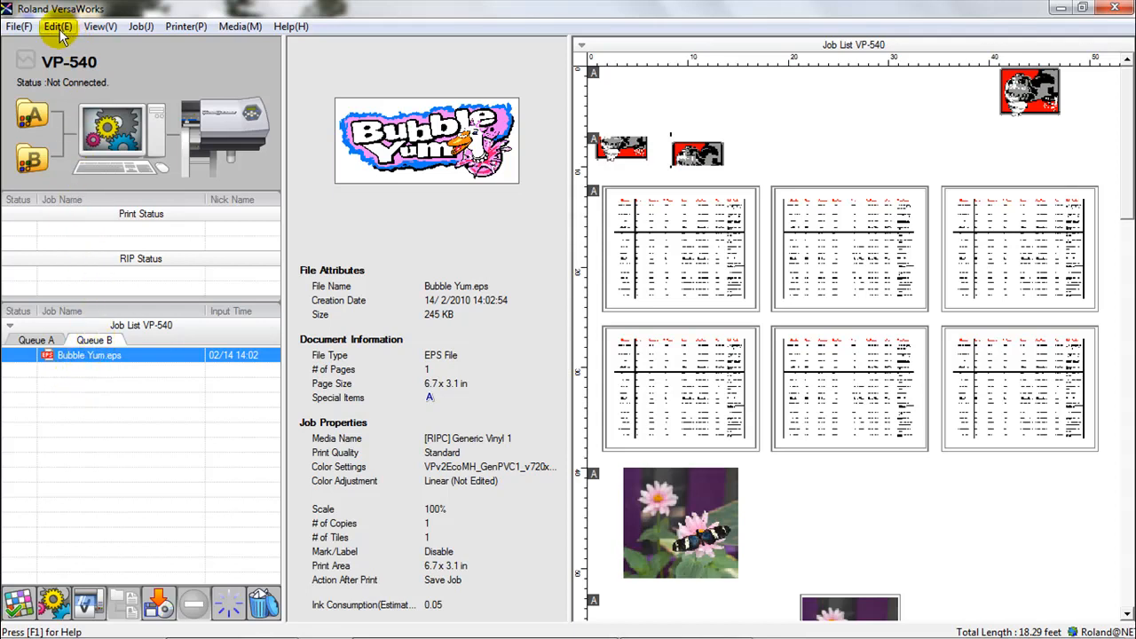
click(57, 25)
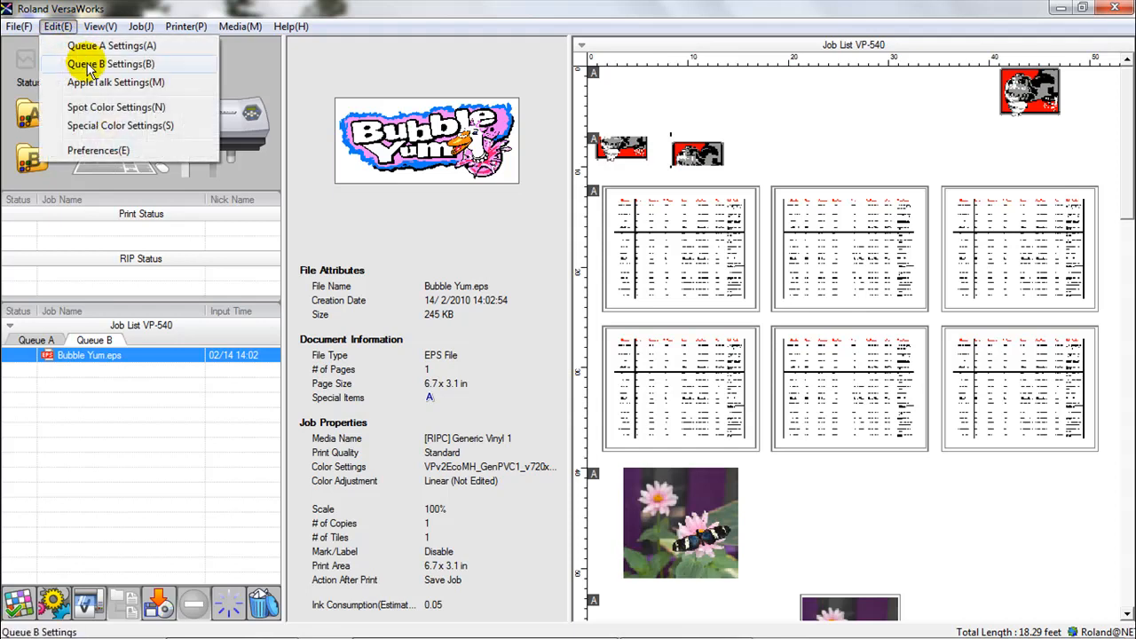
click(110, 63)
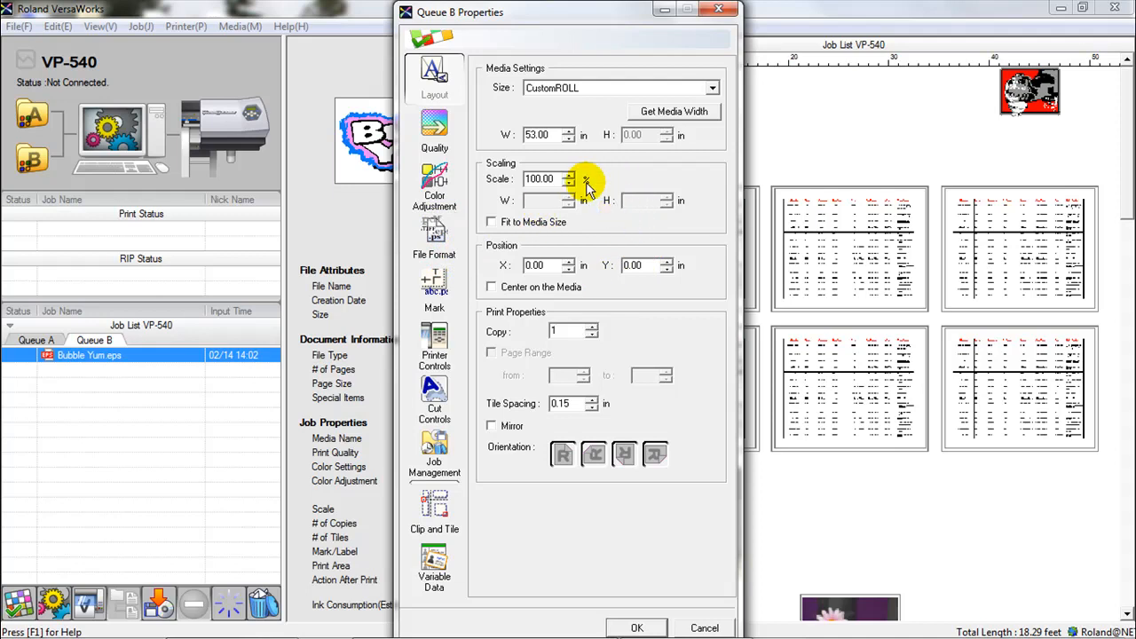
mouse_move(593, 216)
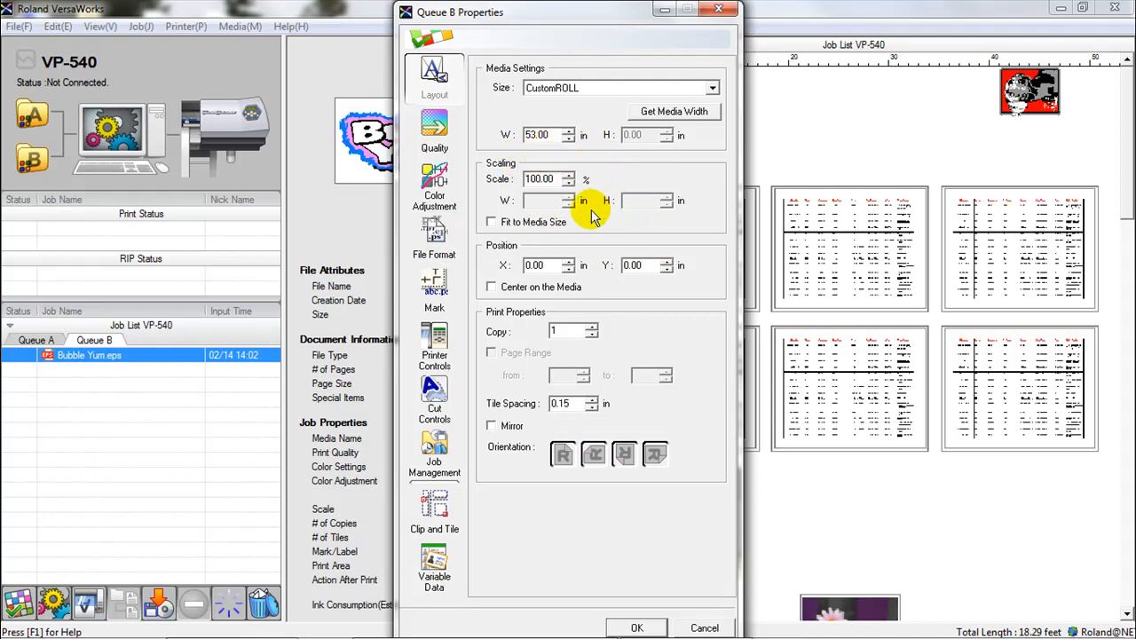
mouse_move(434, 186)
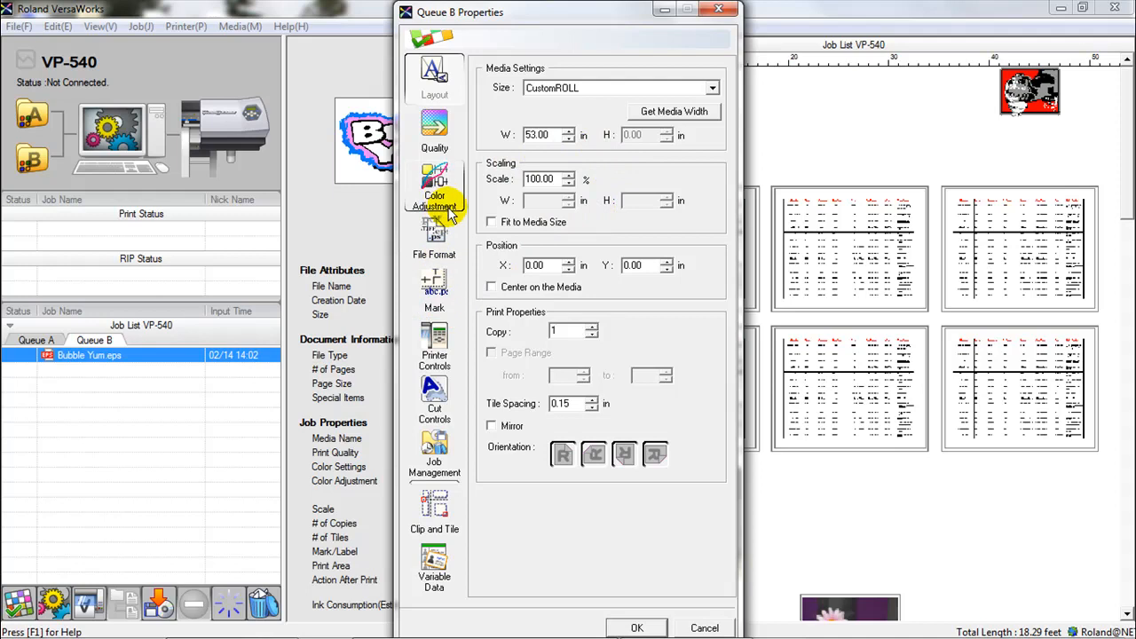
click(434, 133)
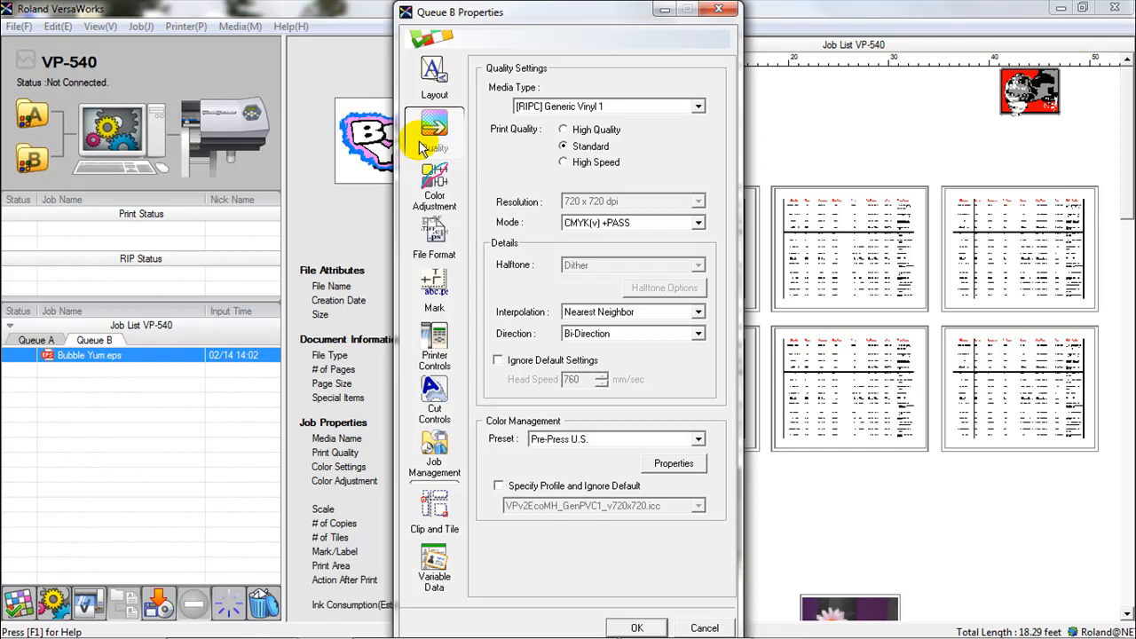
mouse_move(699, 106)
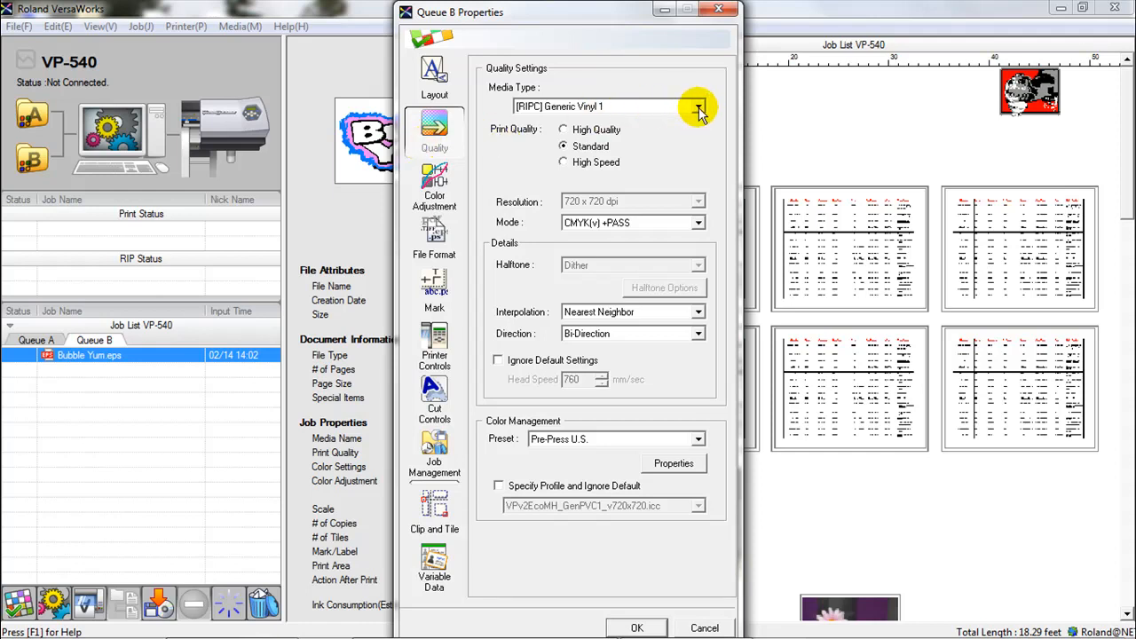
Show the Media Type list on Queue B's Quality page, Generic Vinyl 1 selected.
click(699, 106)
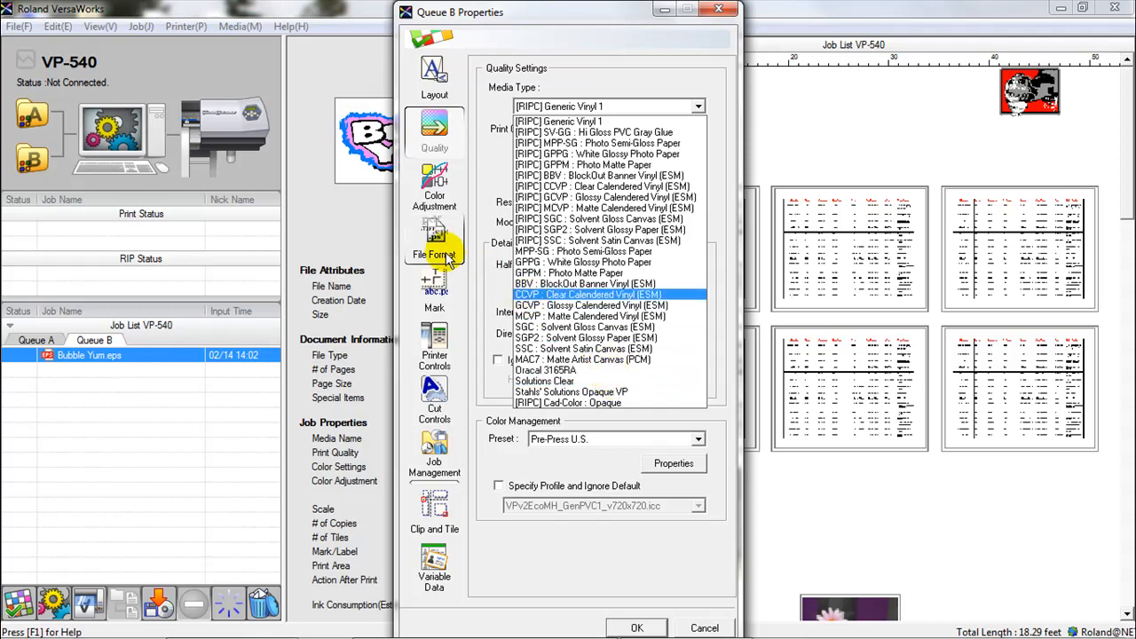
Review Queue B's File Format page, including EPS Margin and spot colour conversion.
click(434, 240)
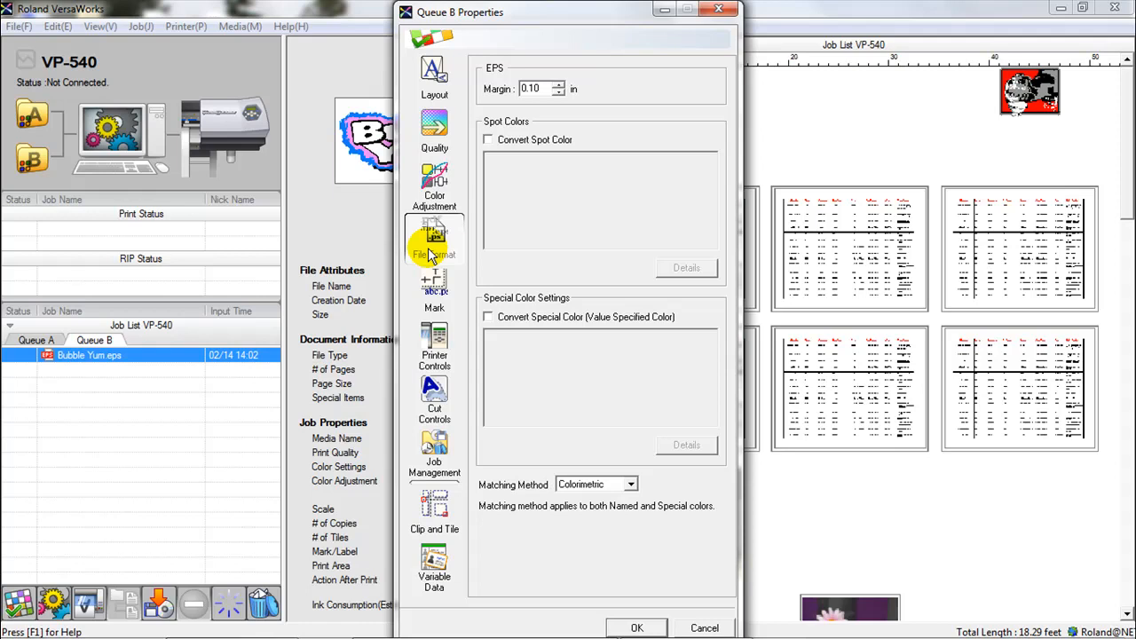
mouse_move(532, 97)
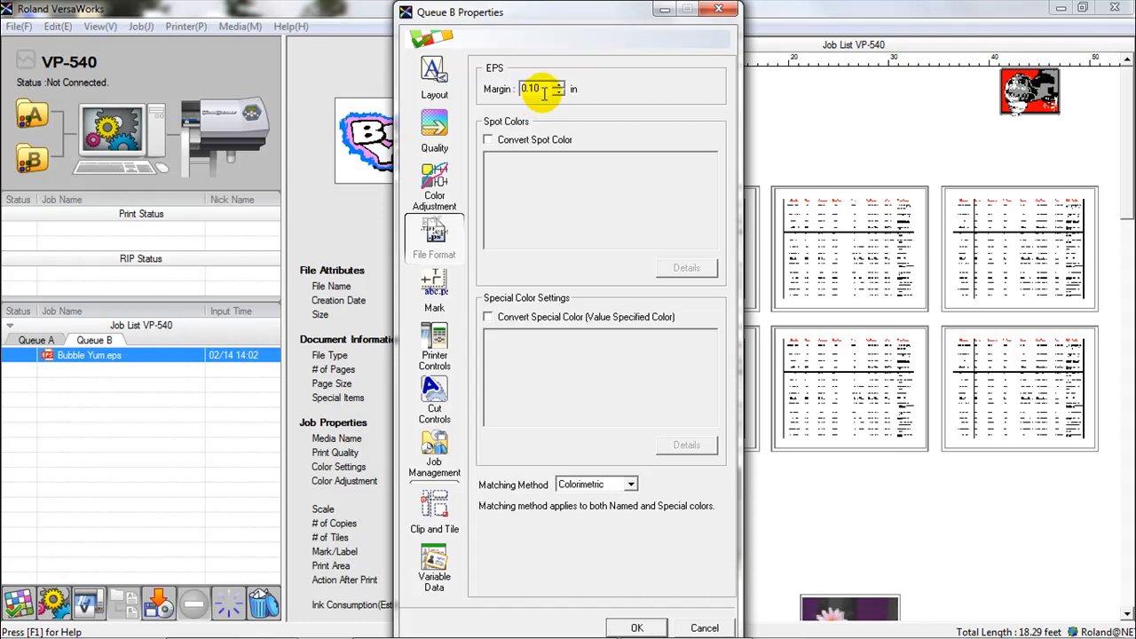
mouse_move(449, 349)
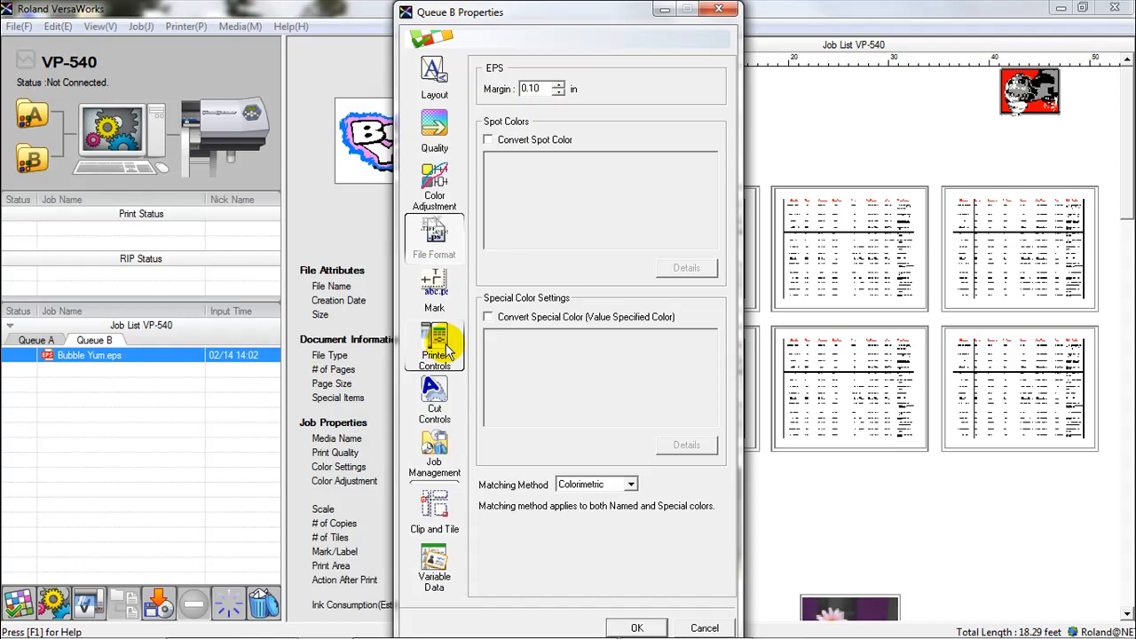
Set Feed Calibration and Heater Controls to Use Default Media Settings for Queue B.
click(434, 346)
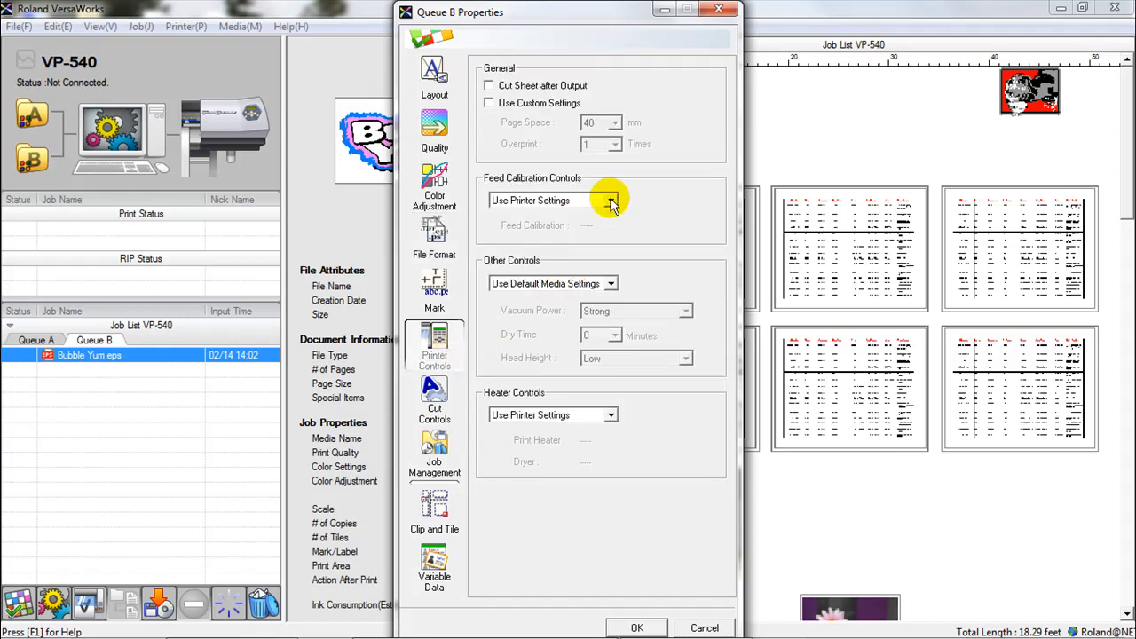
click(610, 200)
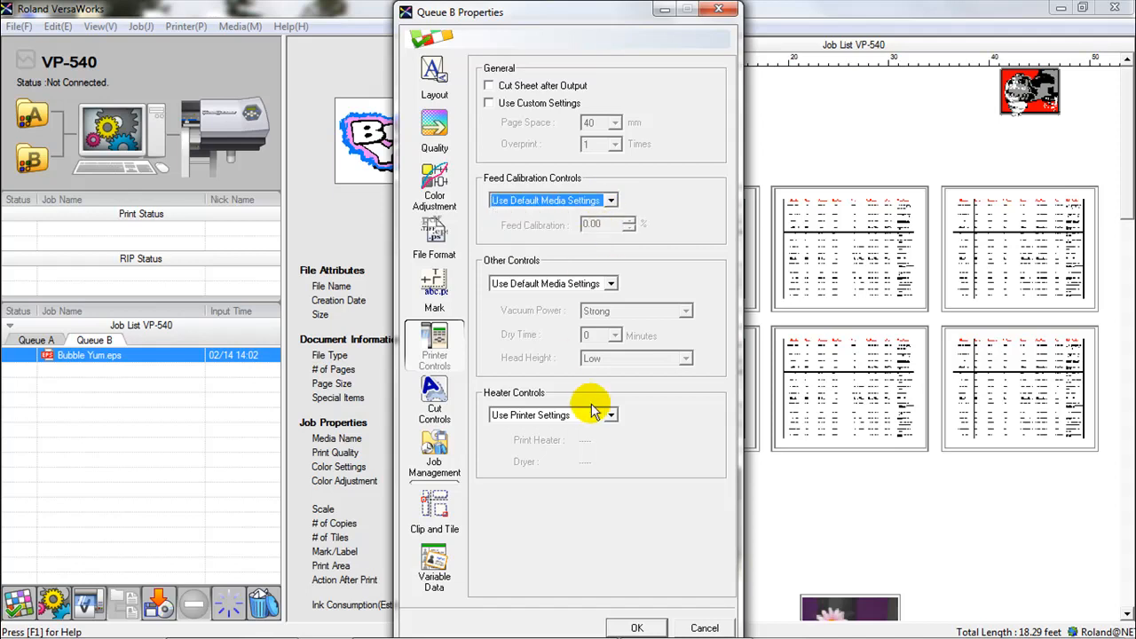
click(610, 414)
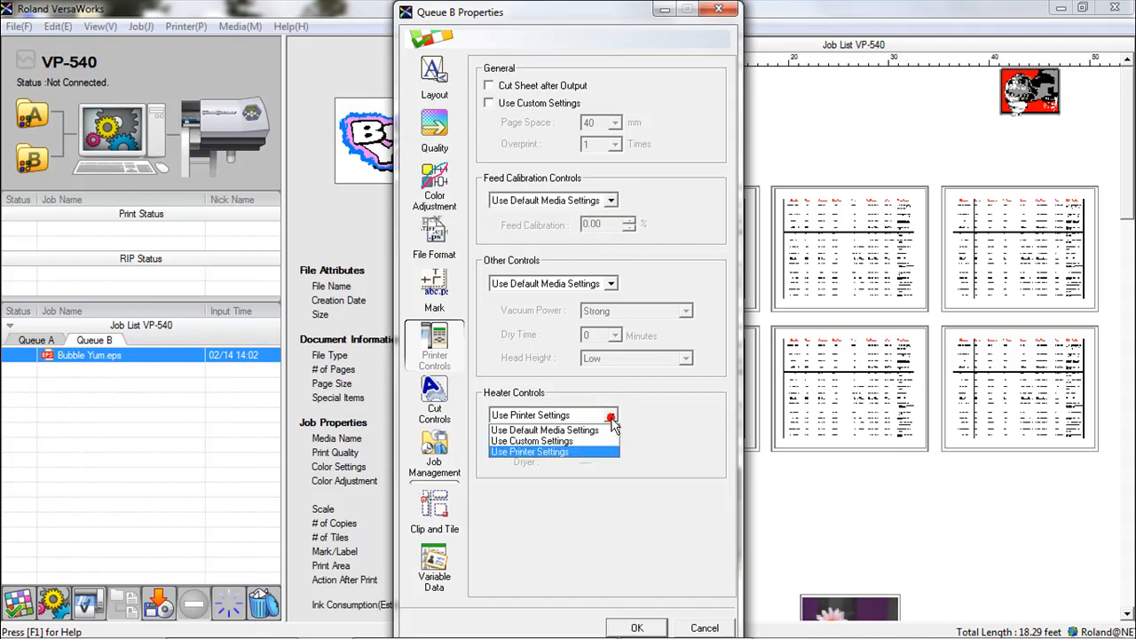
click(544, 430)
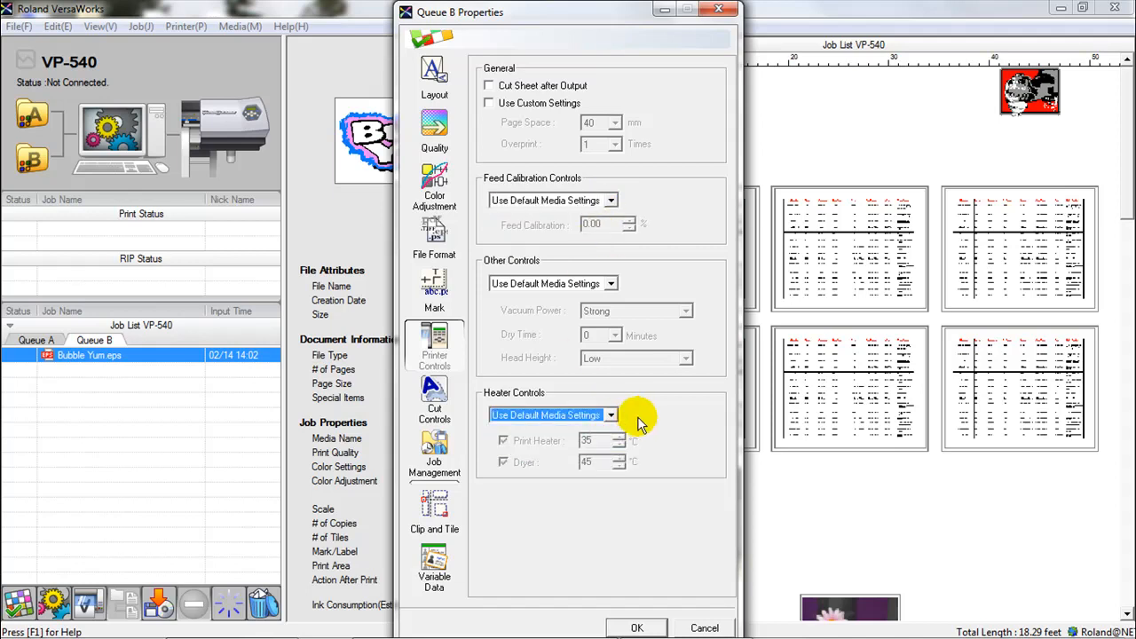
mouse_move(652, 515)
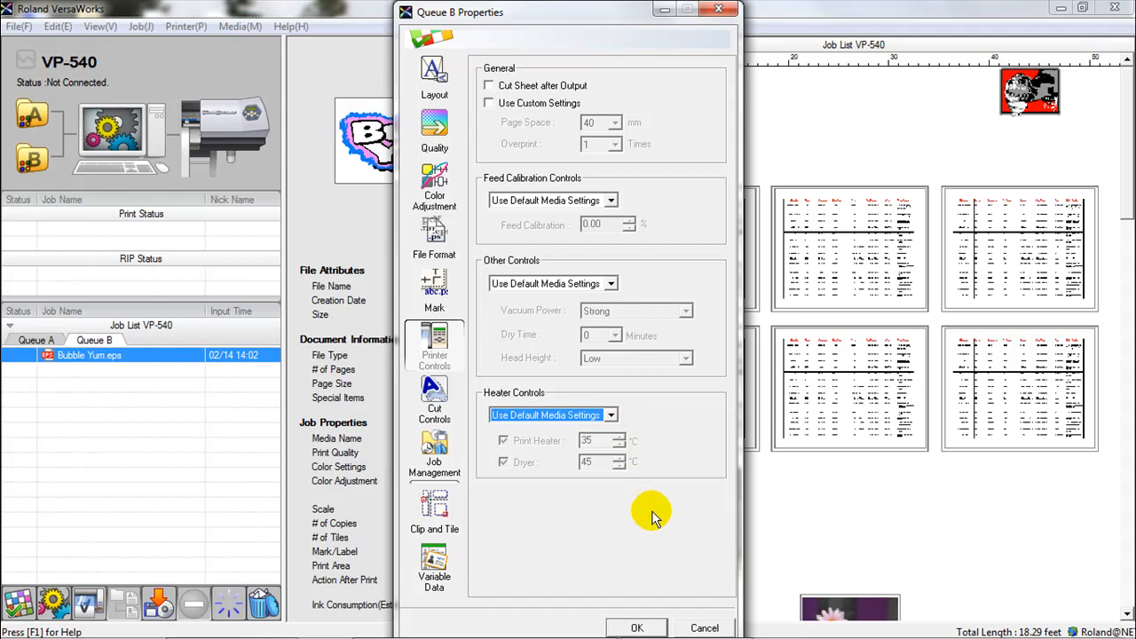
mouse_move(575, 617)
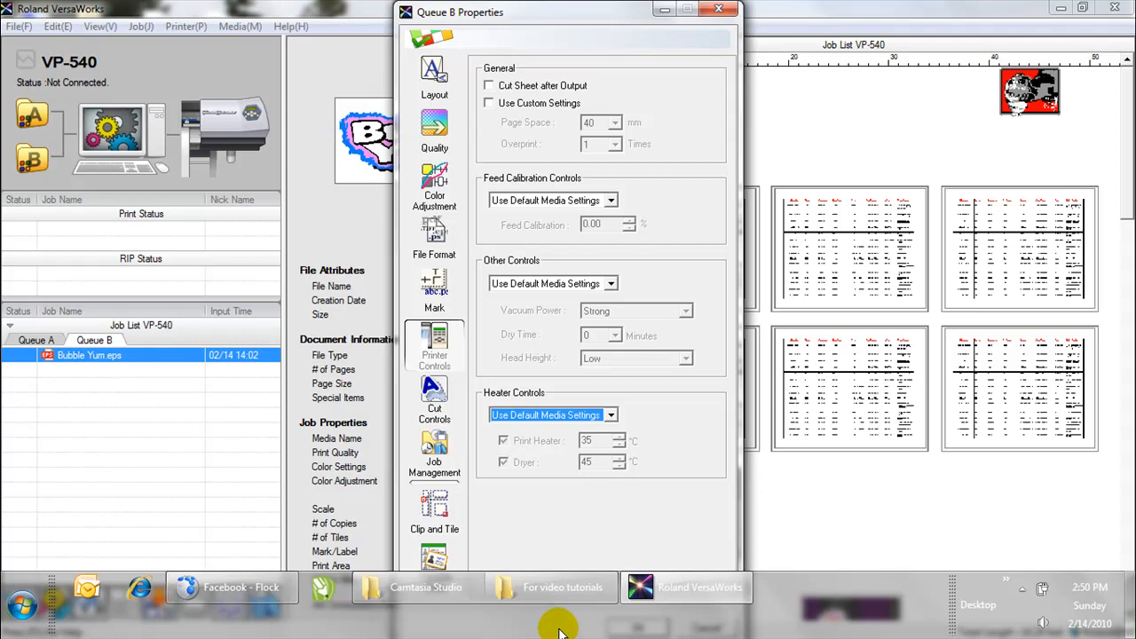
mouse_move(789, 611)
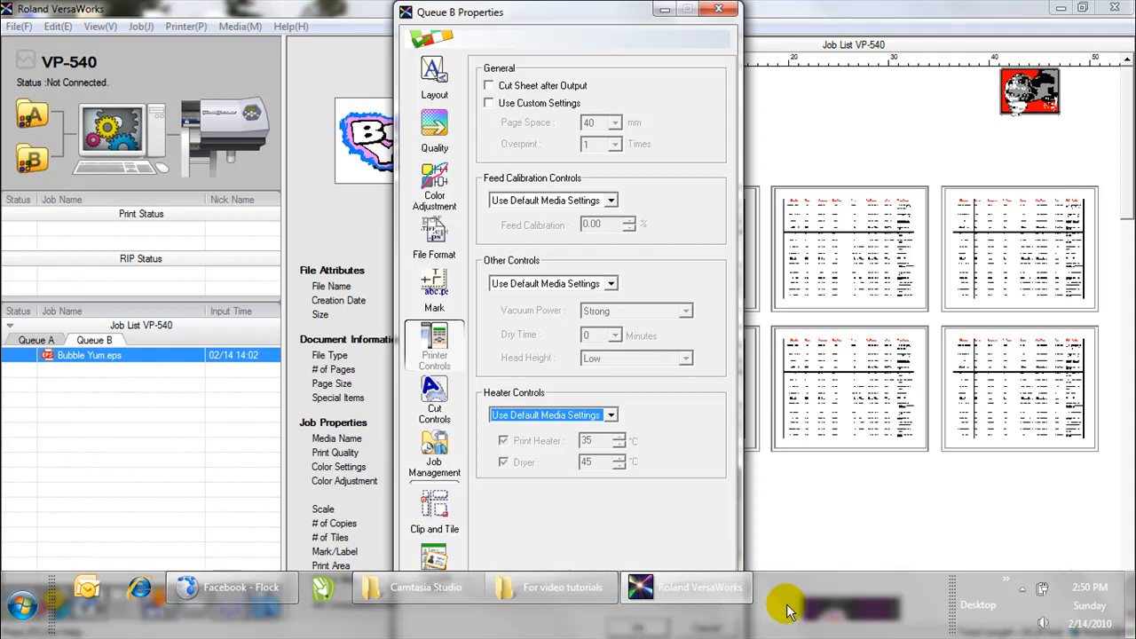
Open Taskbar Properties and centre the window to verify auto-hide is on.
right_click(790, 608)
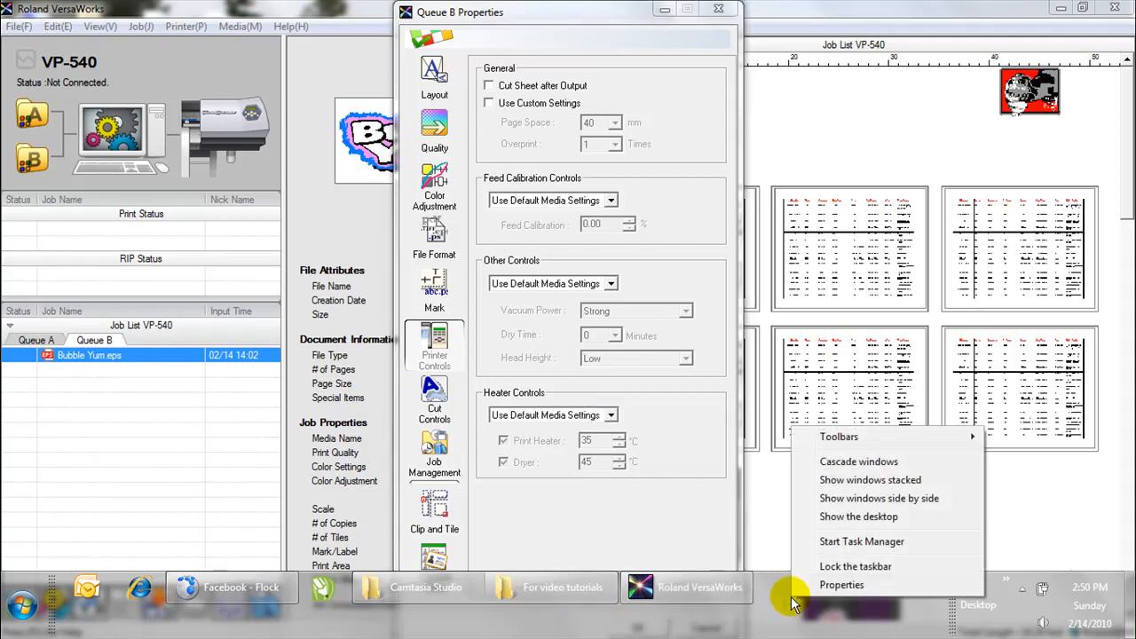
mouse_move(842, 585)
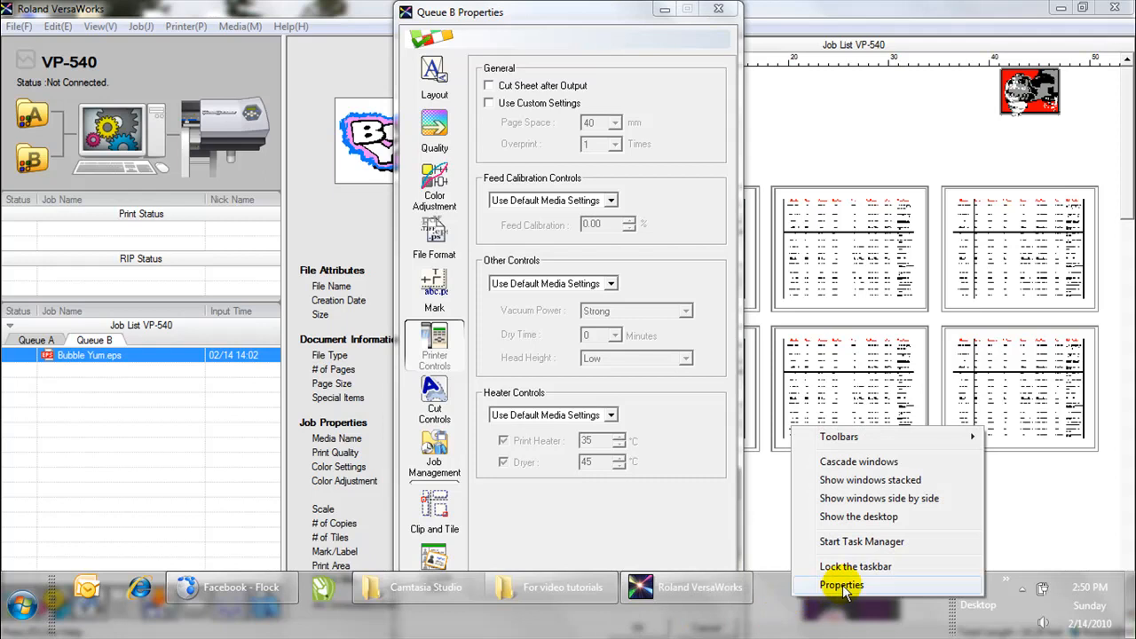
click(841, 584)
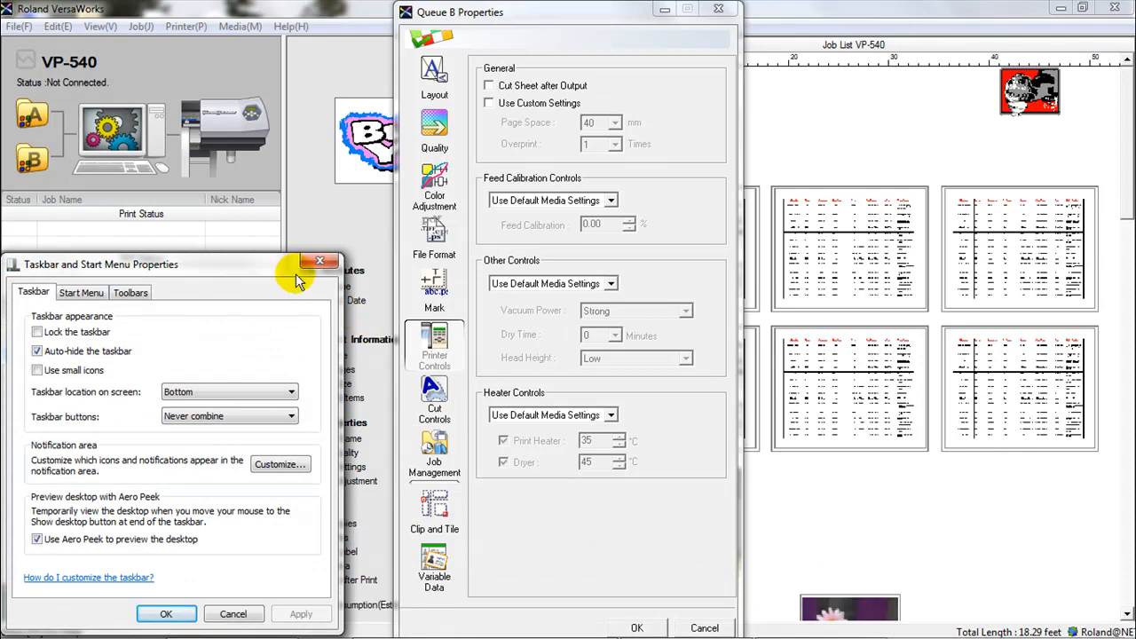
drag(100, 263, 366, 112)
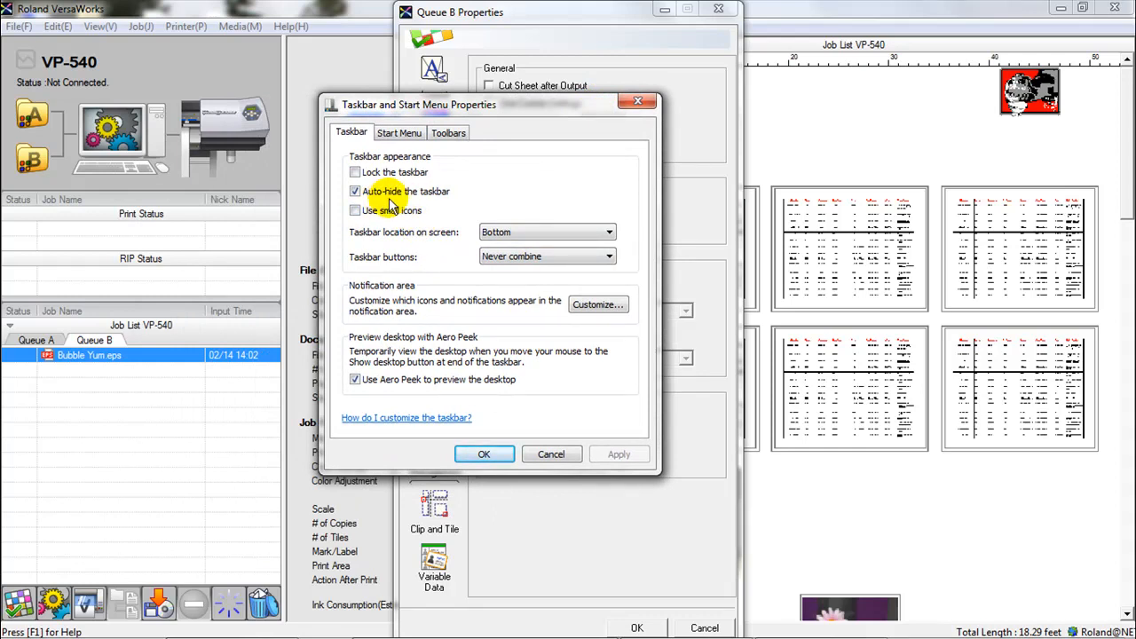
mouse_move(462, 293)
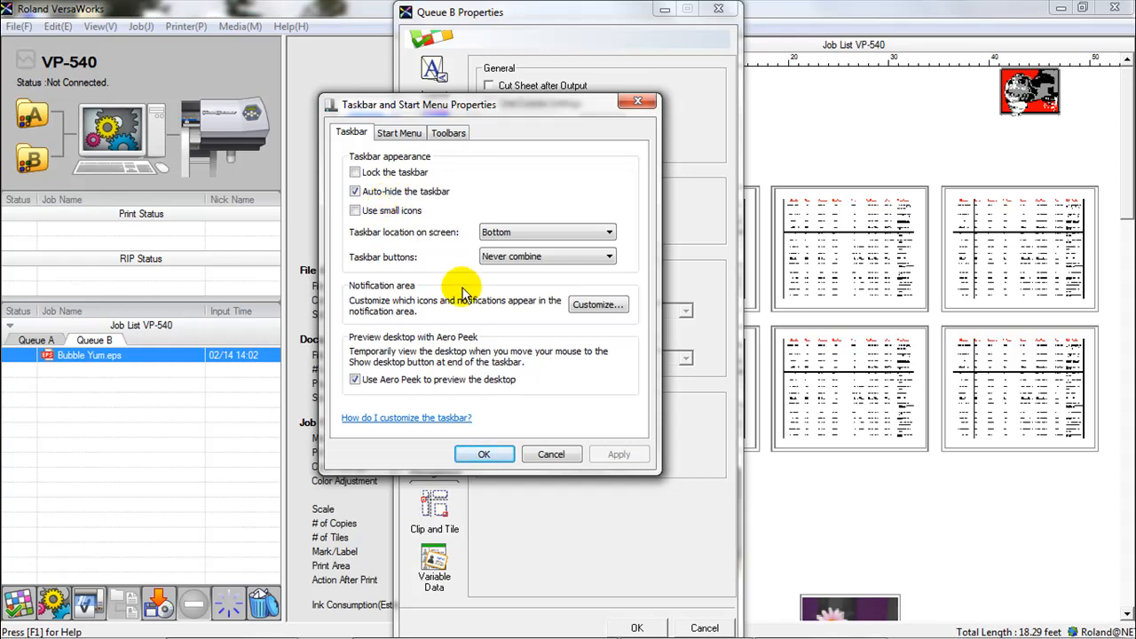
mouse_move(648, 626)
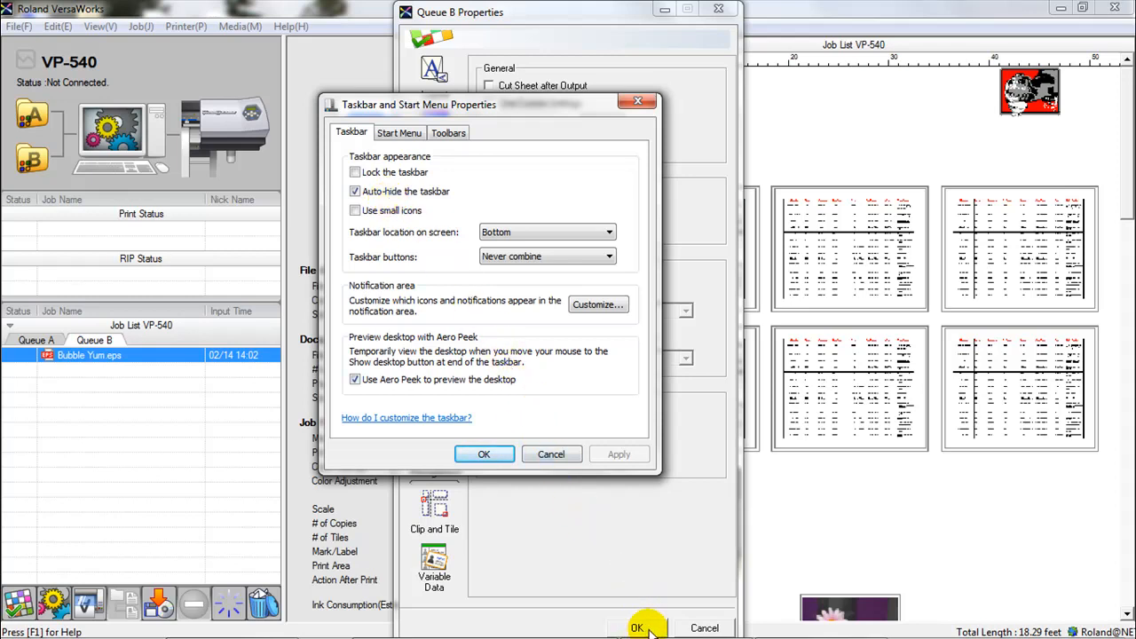
mouse_move(630, 562)
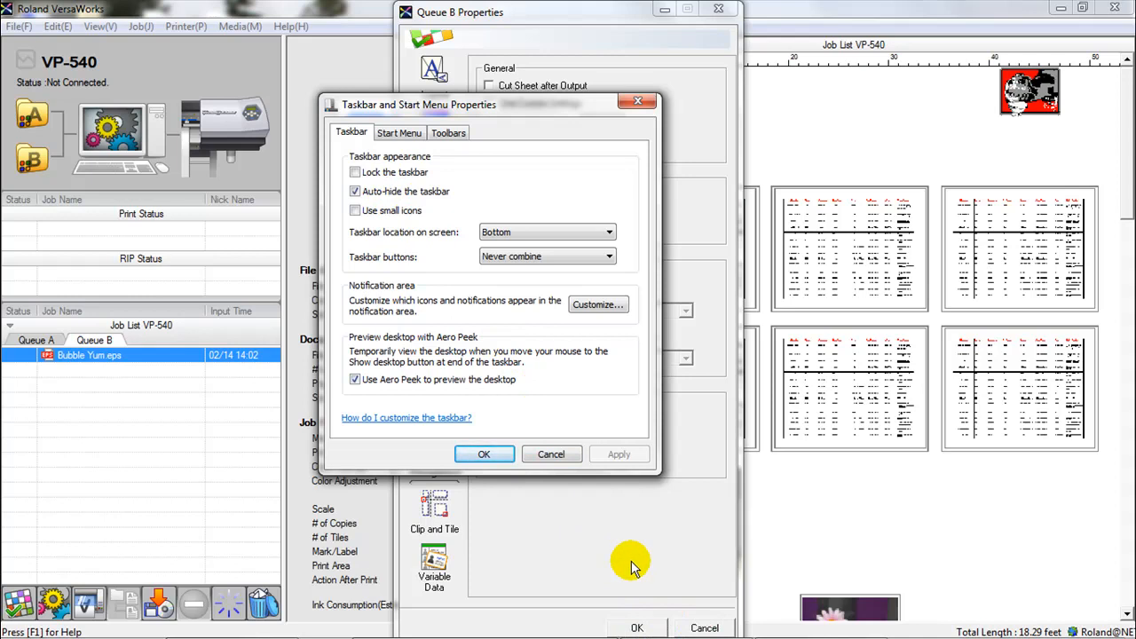
mouse_move(552, 539)
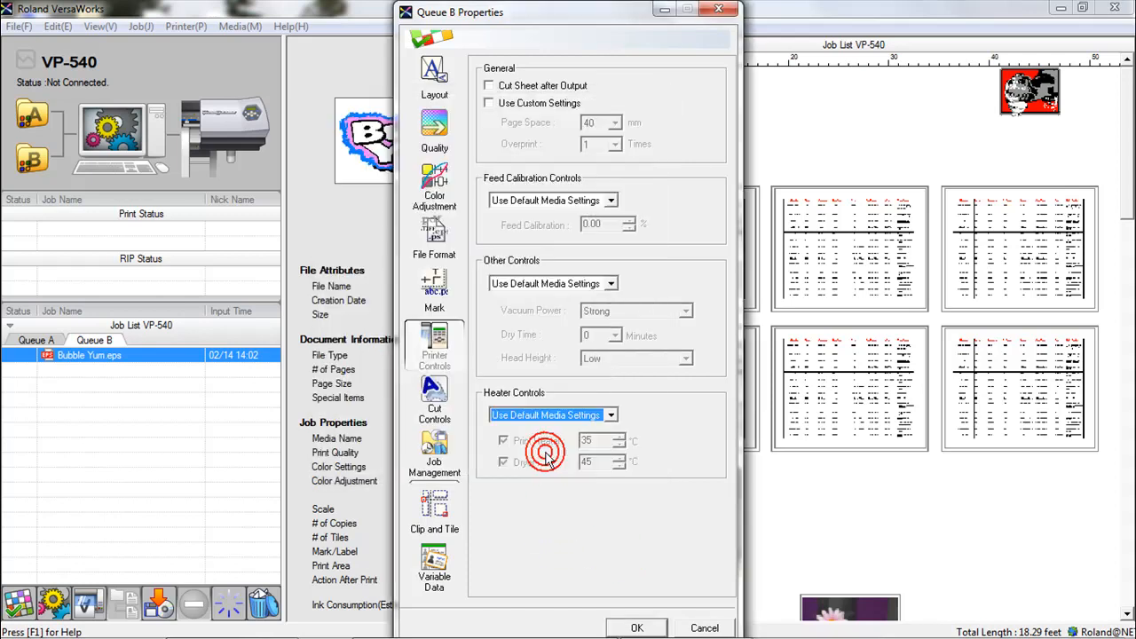
mouse_move(683, 610)
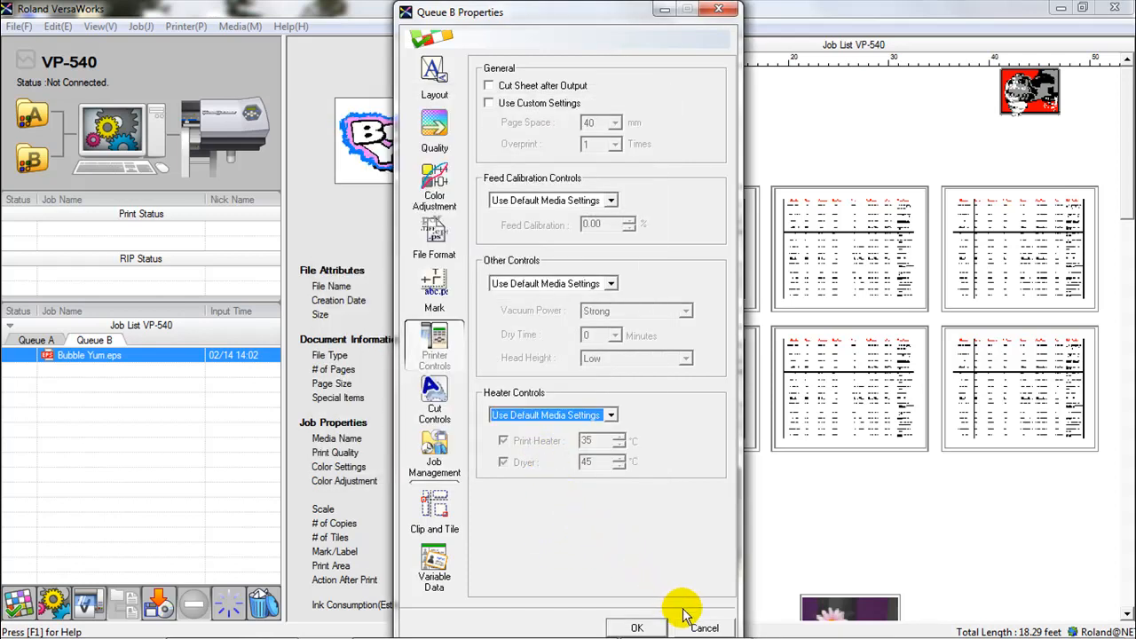
mouse_move(632, 604)
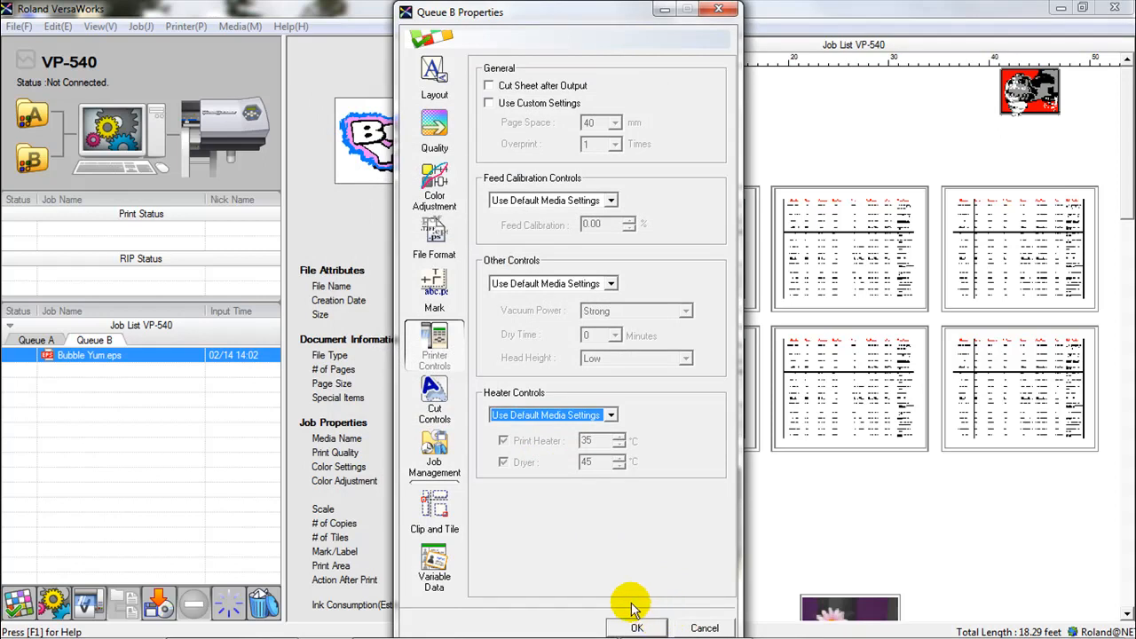
mouse_move(568, 550)
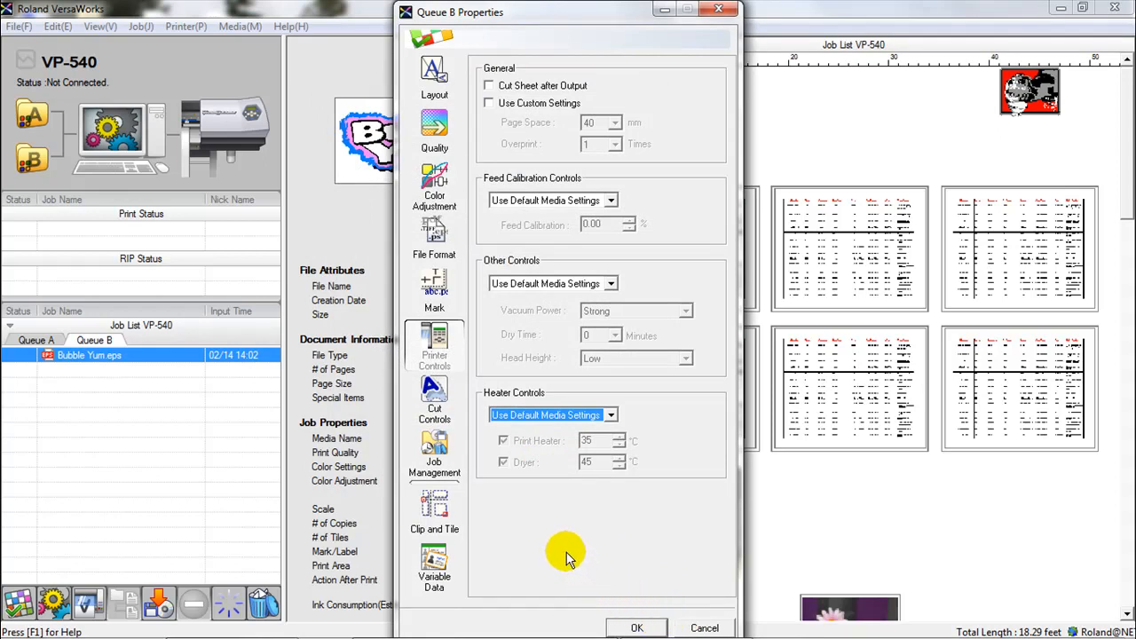
mouse_move(434, 510)
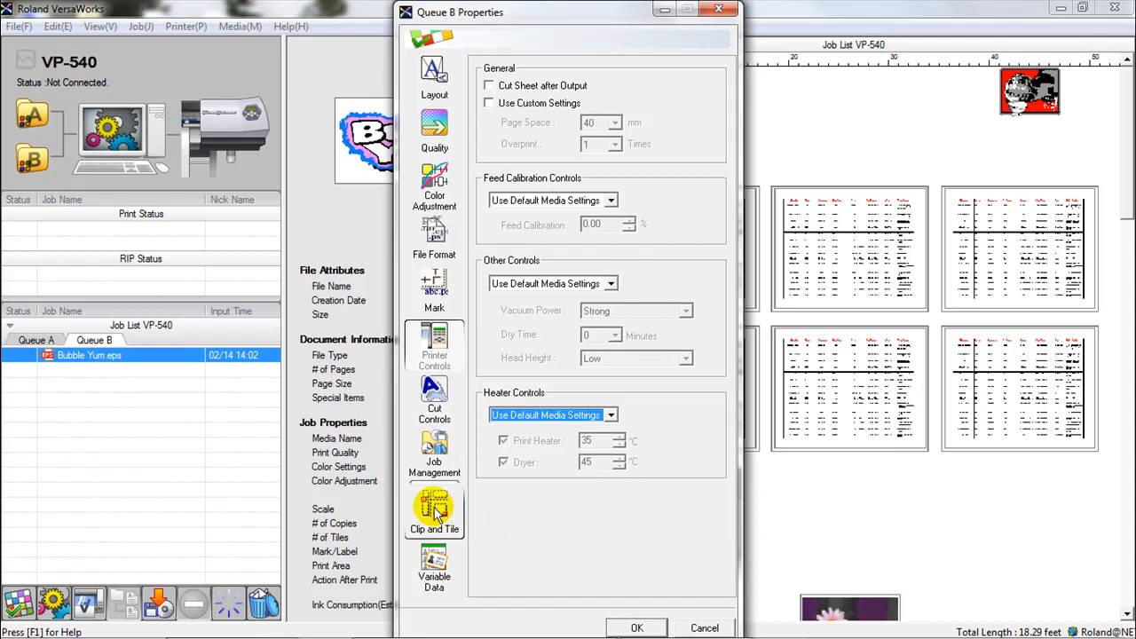
Review Queue B's Clip and Tile, File Format and Quality pages.
click(434, 510)
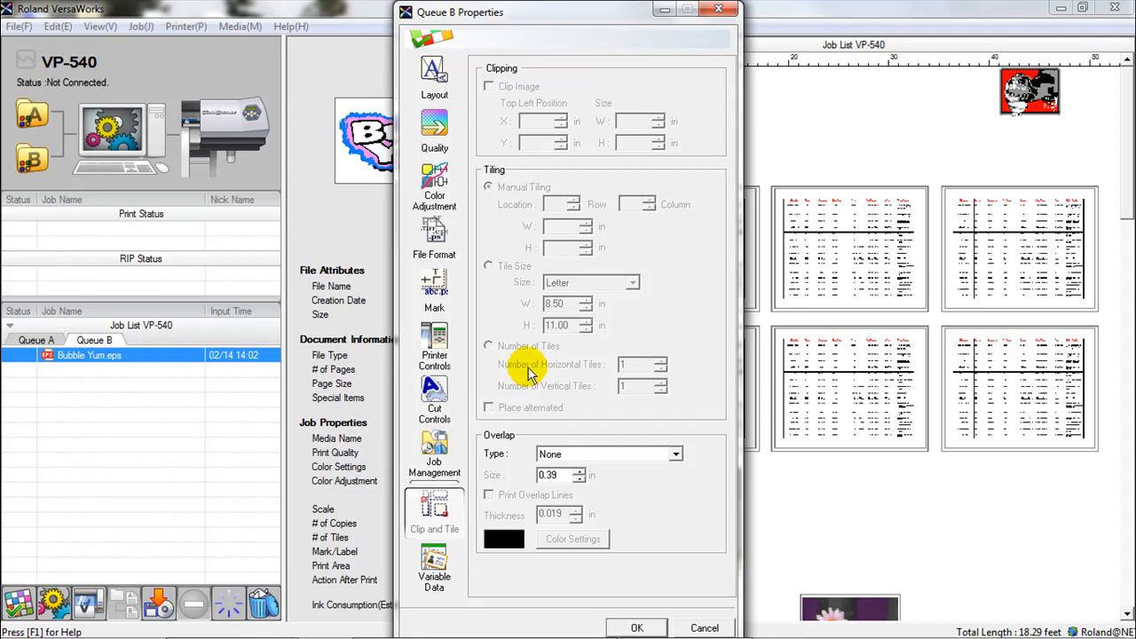
mouse_move(505, 211)
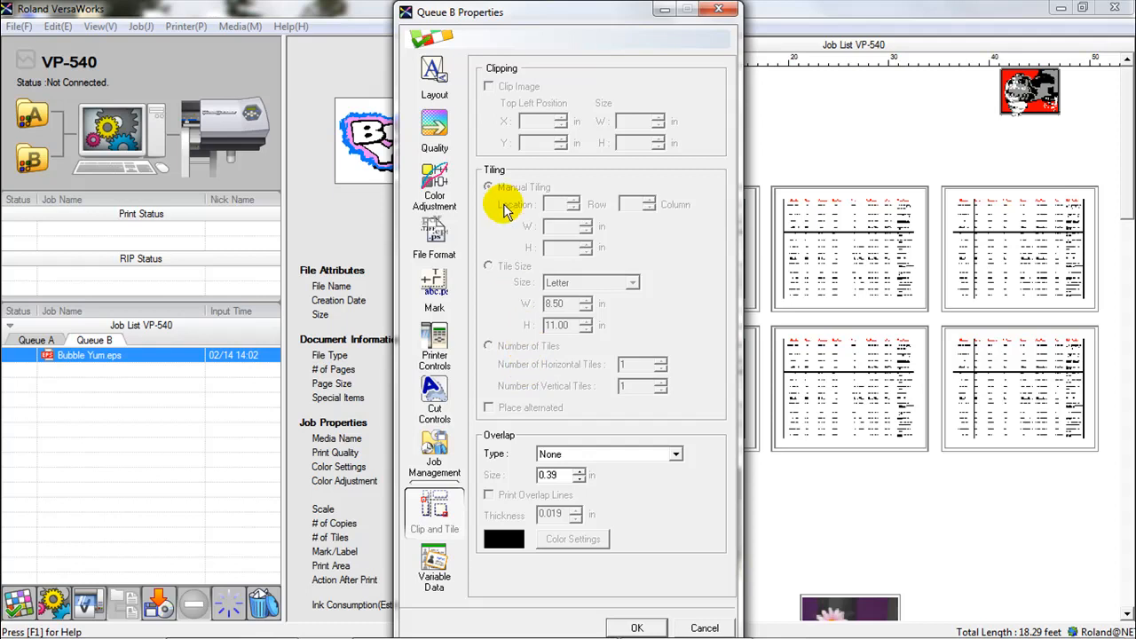
click(434, 240)
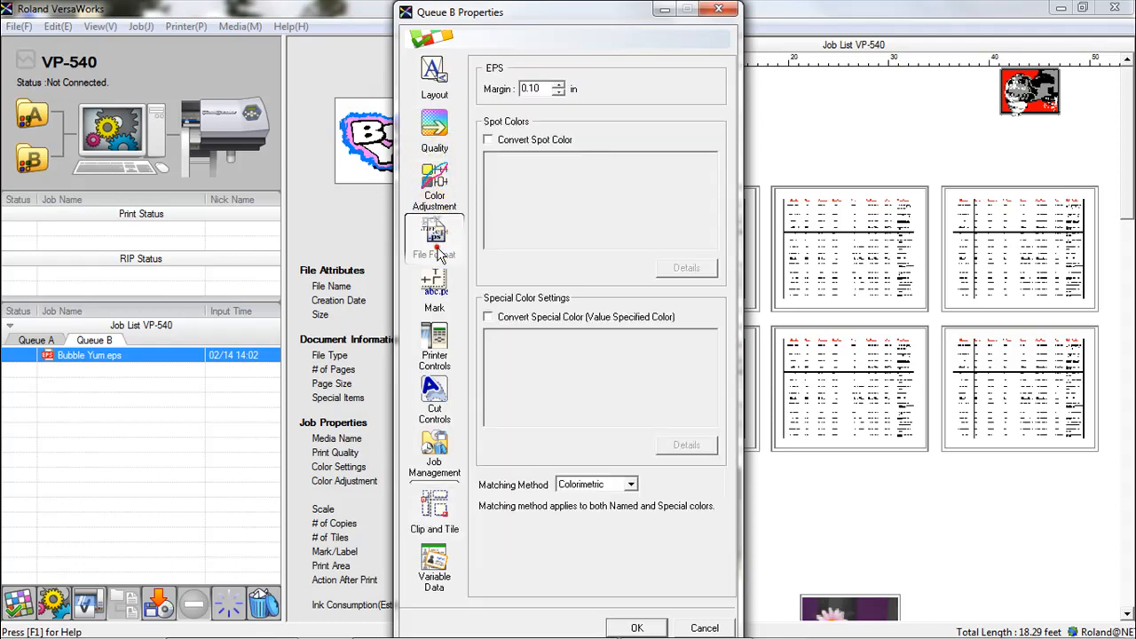
mouse_move(524, 128)
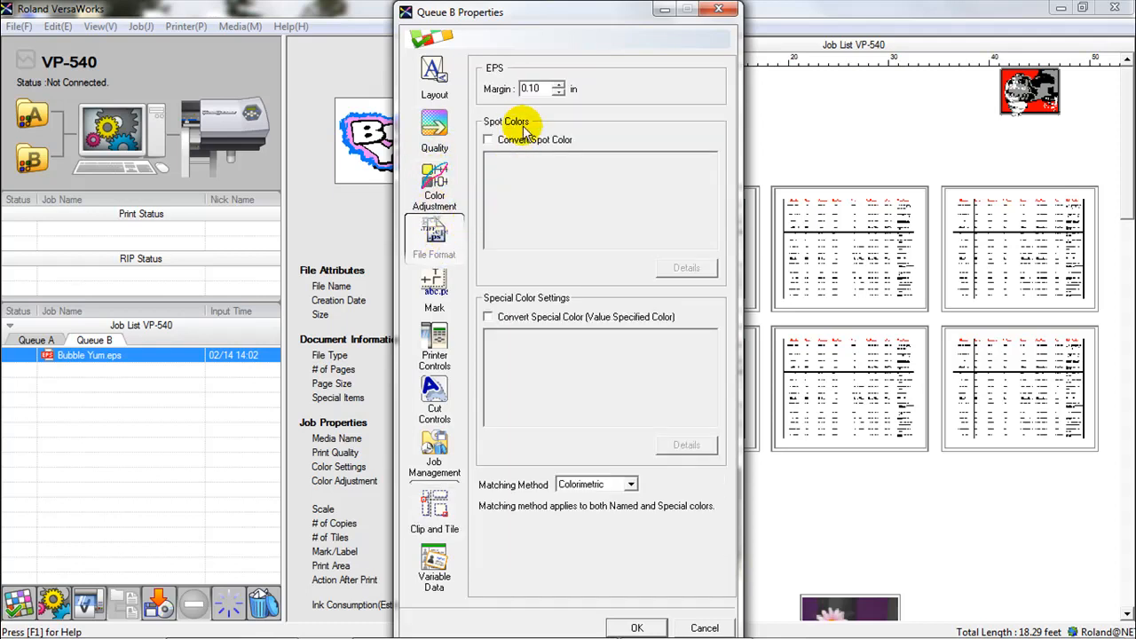
mouse_move(566, 66)
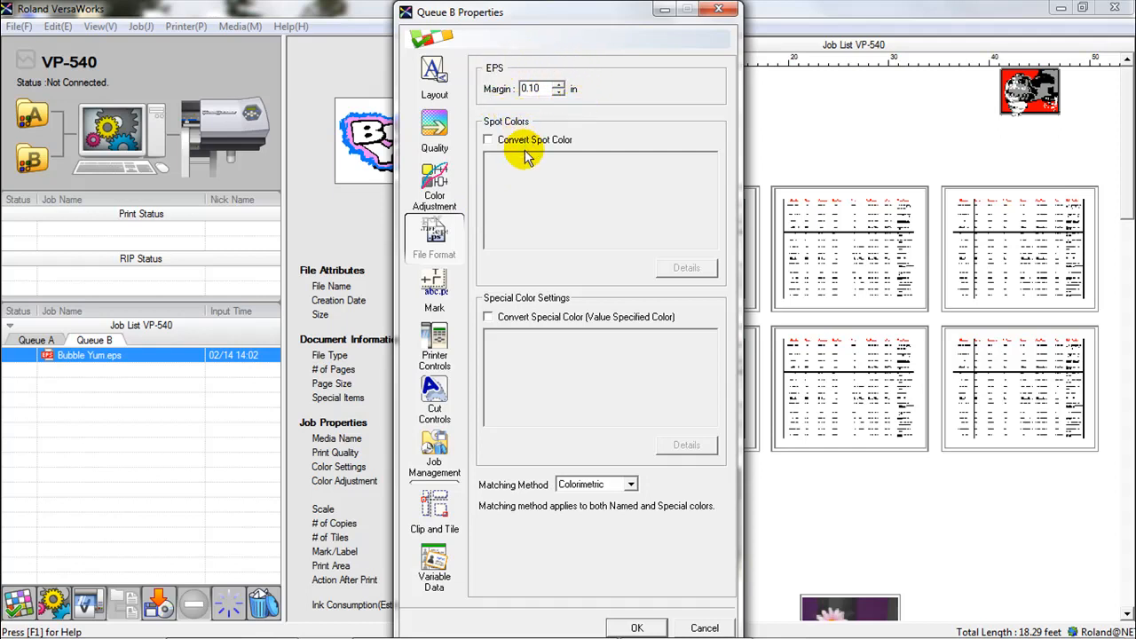
mouse_move(528, 164)
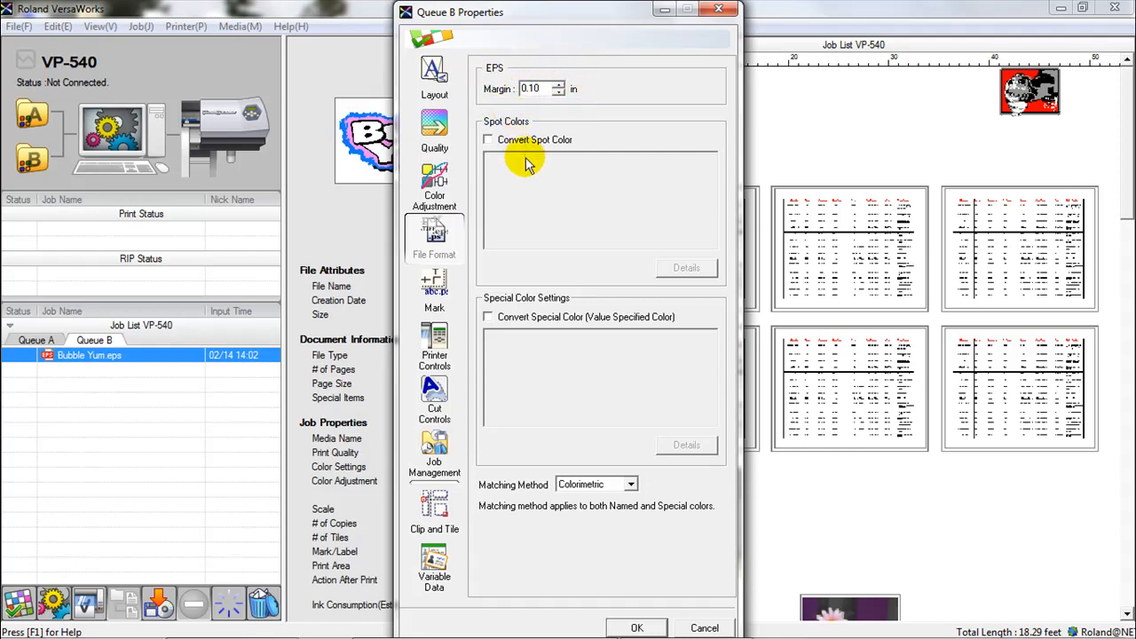
mouse_move(465, 212)
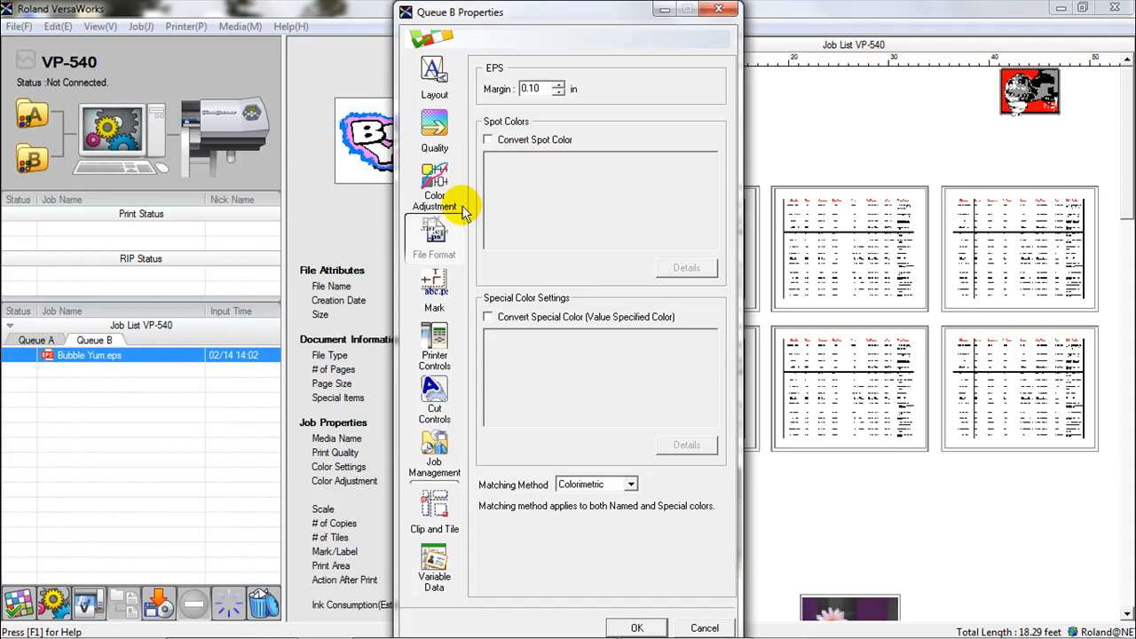
click(434, 133)
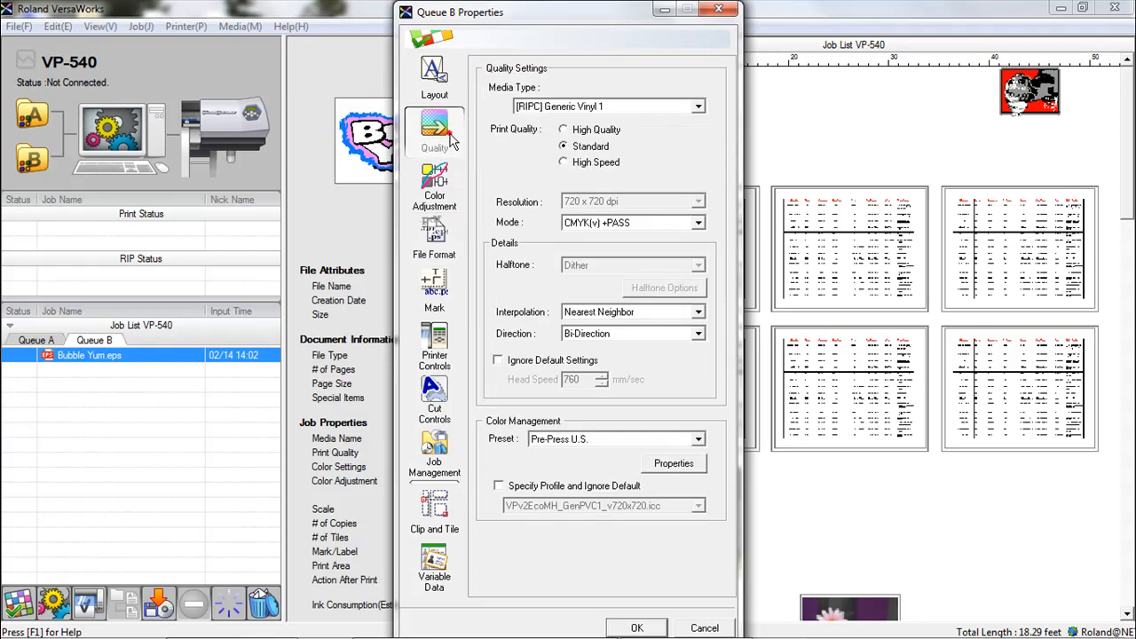
mouse_move(515, 147)
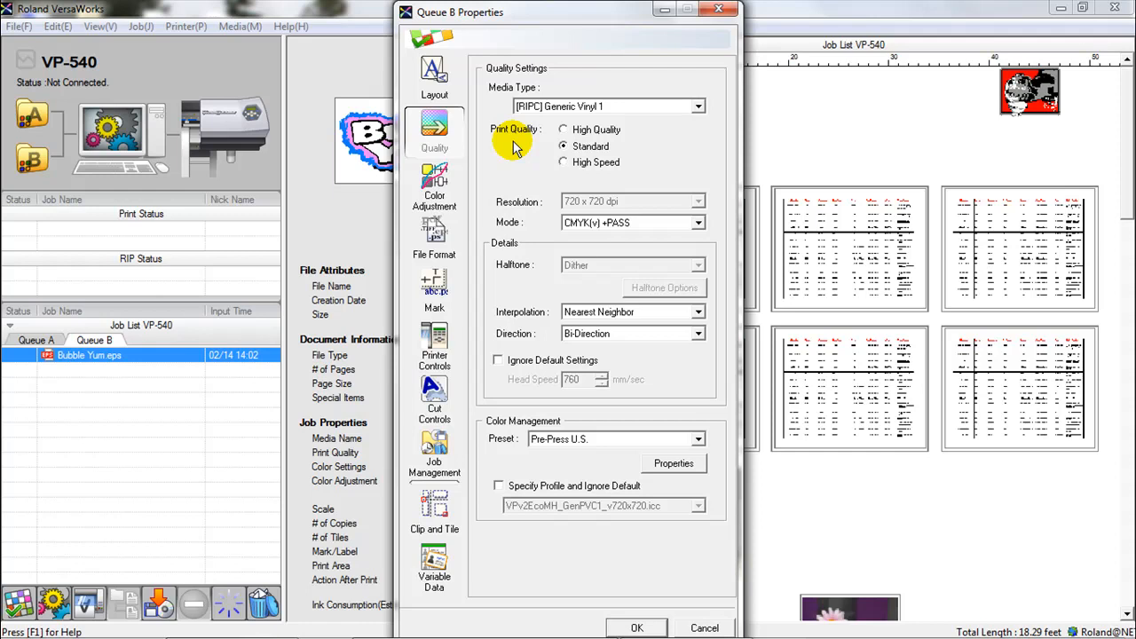
mouse_move(518, 189)
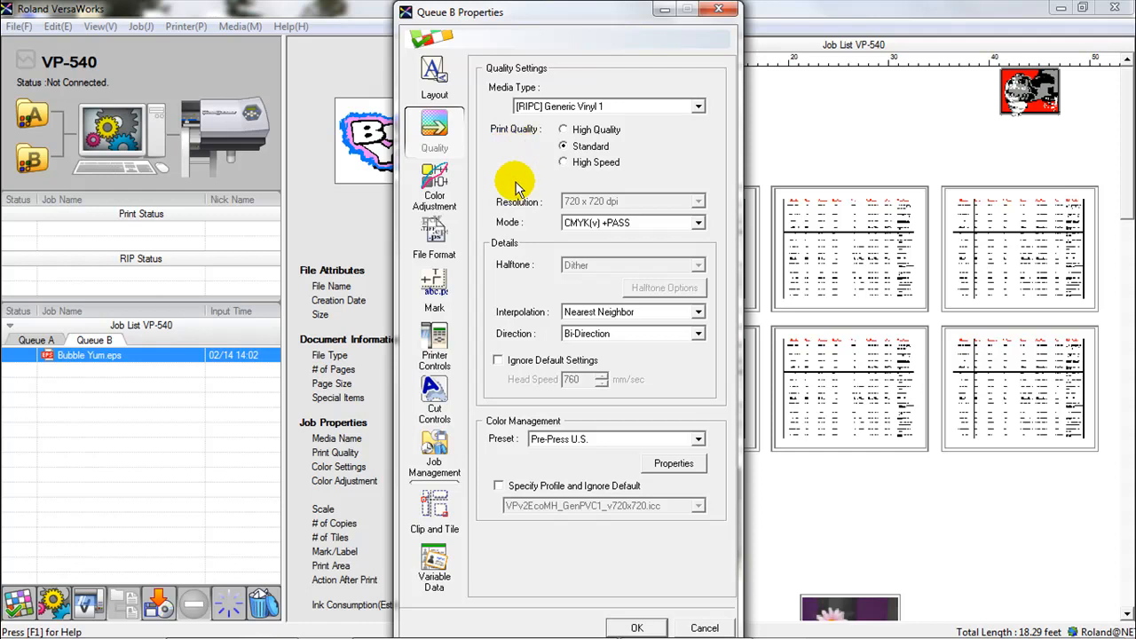
mouse_move(587, 527)
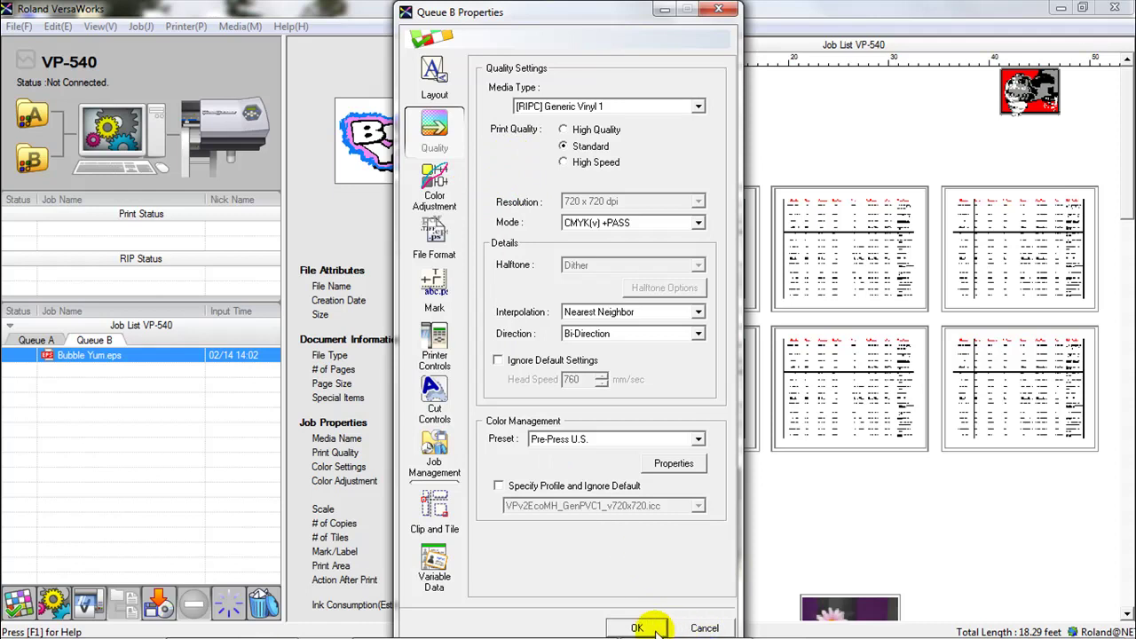
Accept Queue B's settings with OK and bring up the File menu.
click(637, 628)
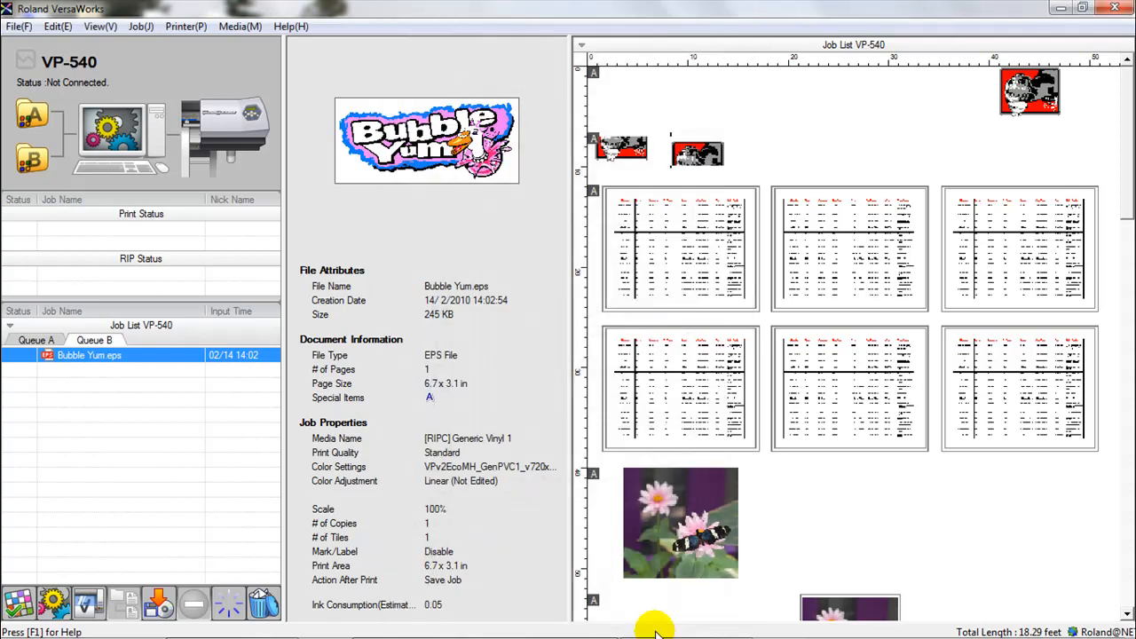
mouse_move(448, 220)
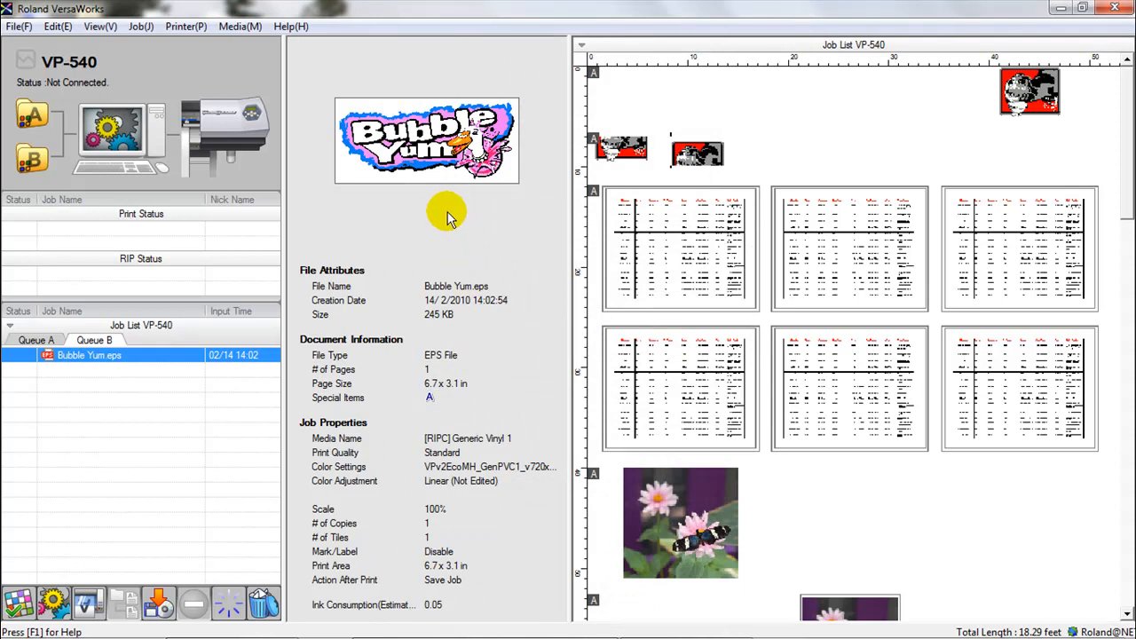
mouse_move(235, 75)
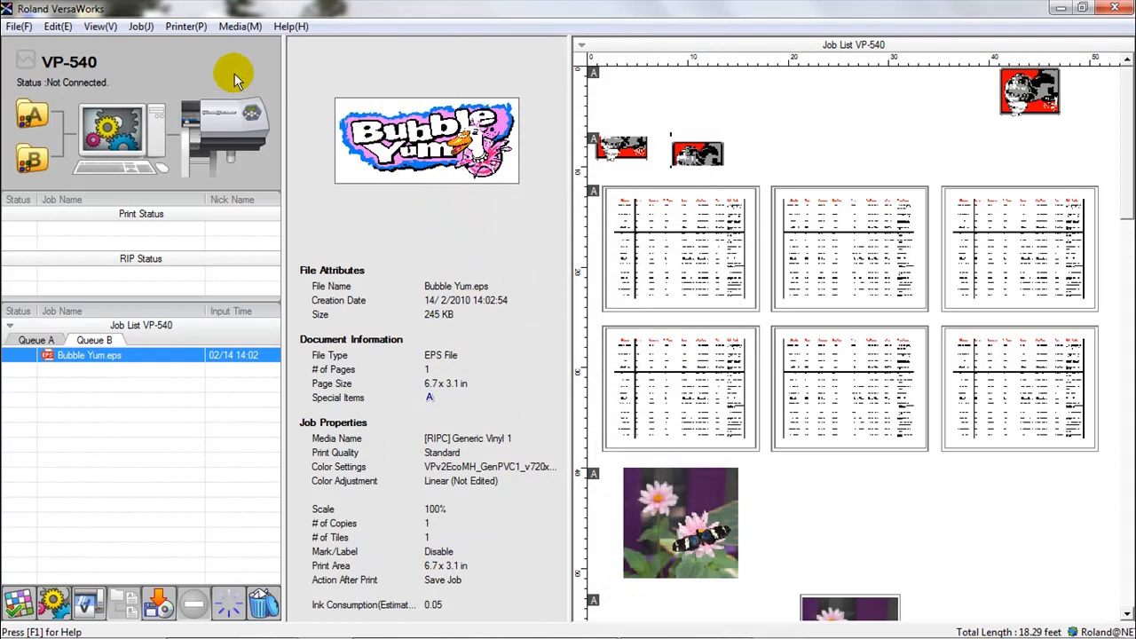
click(19, 26)
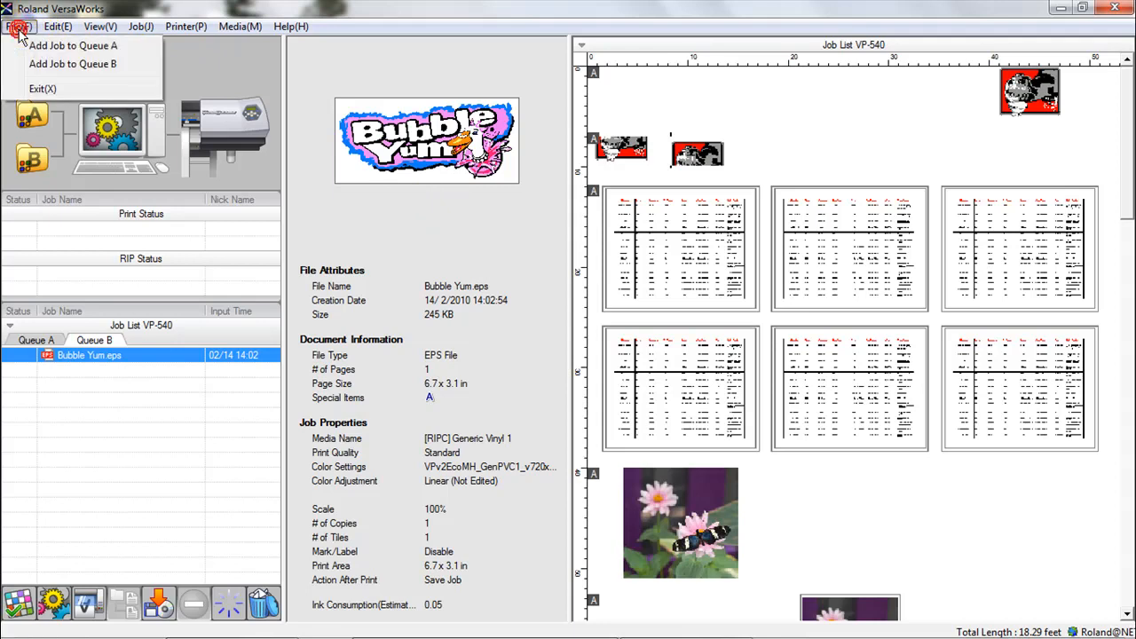
mouse_move(73, 64)
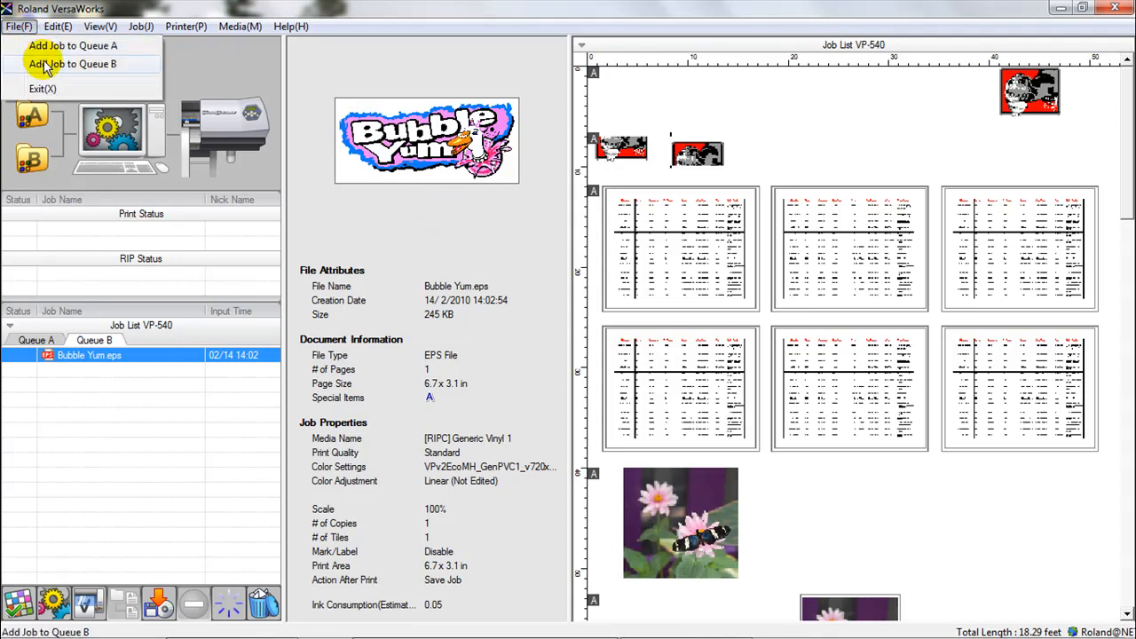
mouse_move(113, 64)
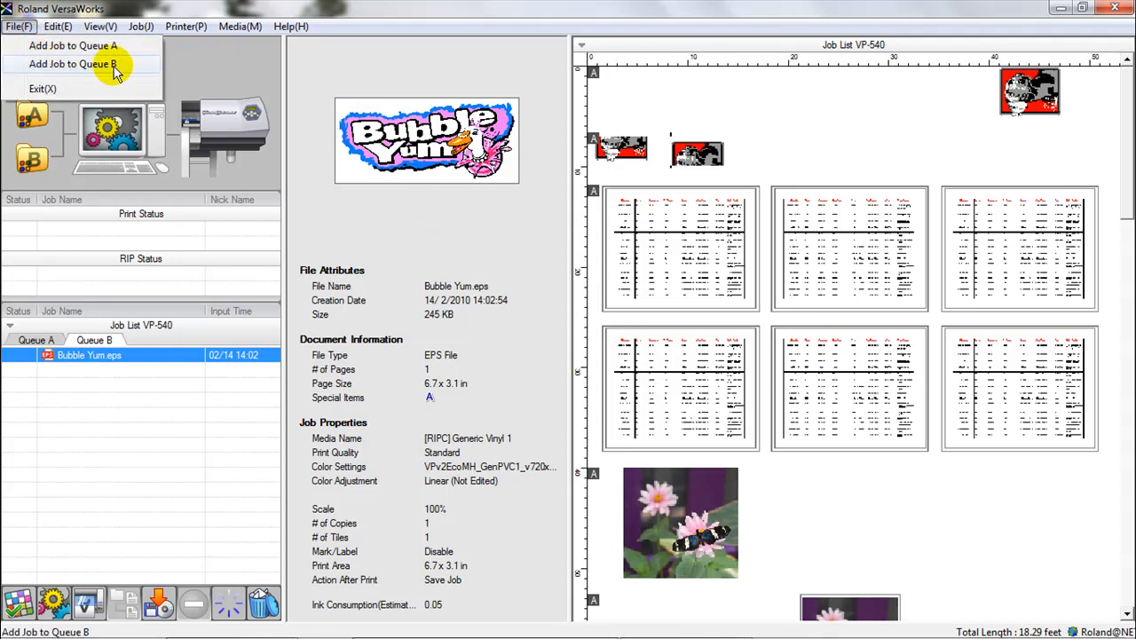
Add a job to Queue B, keeping all file types and selecting Famous Daves.
click(72, 46)
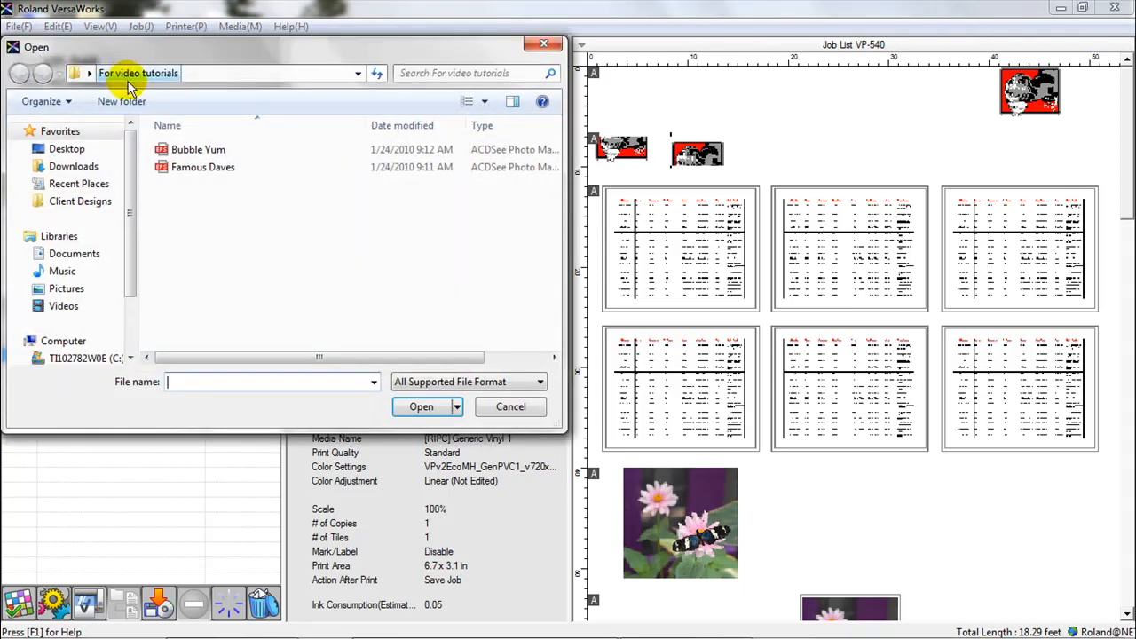
click(198, 149)
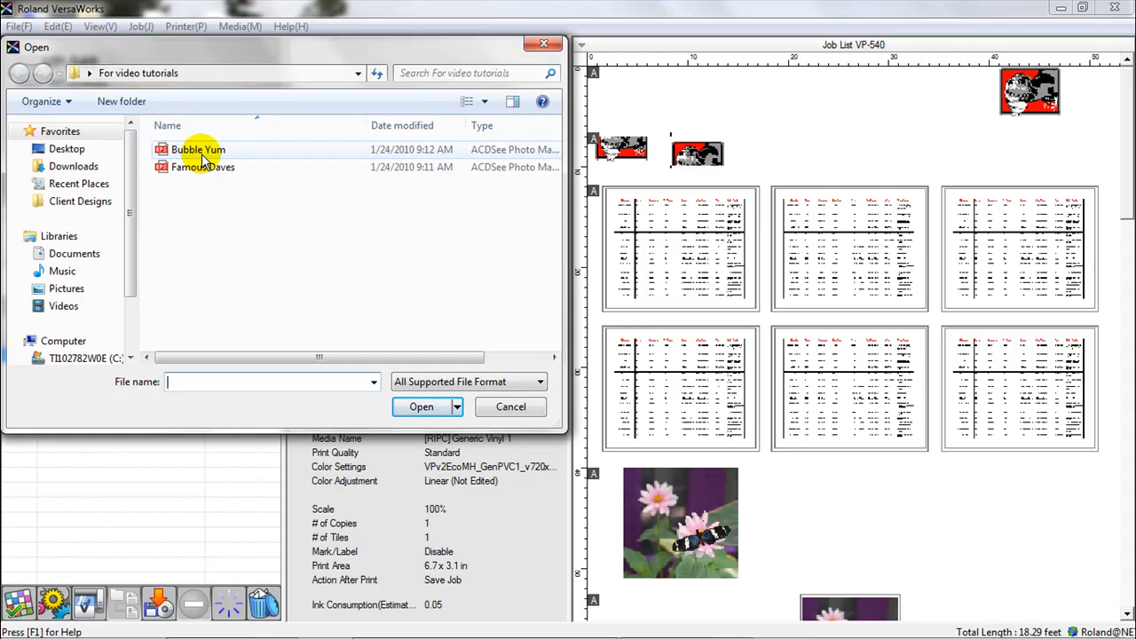
mouse_move(202, 167)
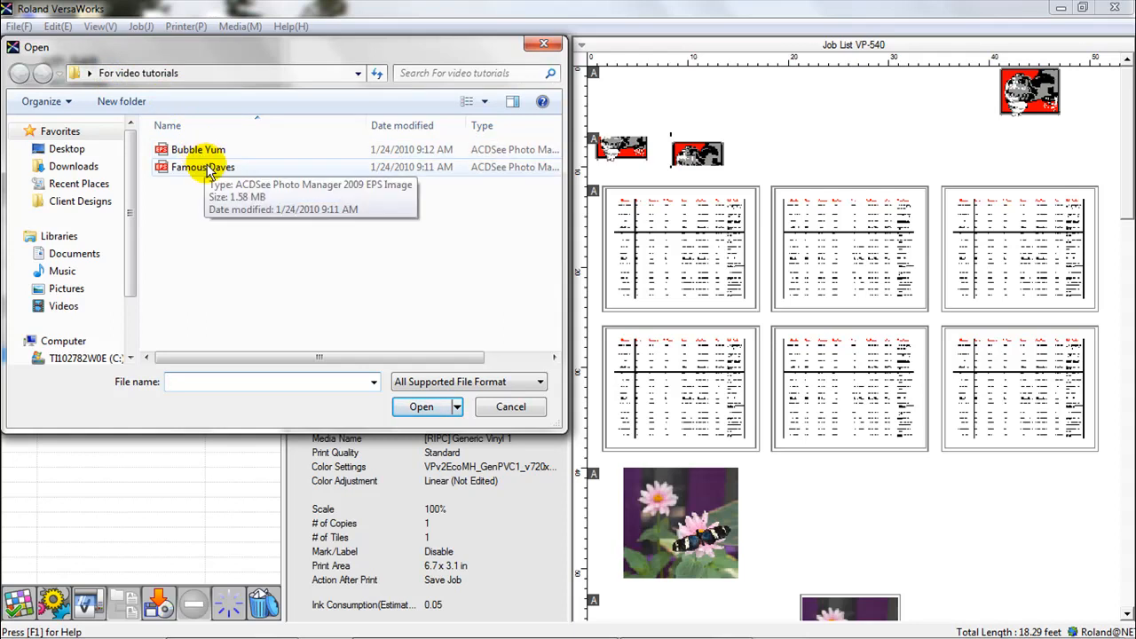
mouse_move(477, 312)
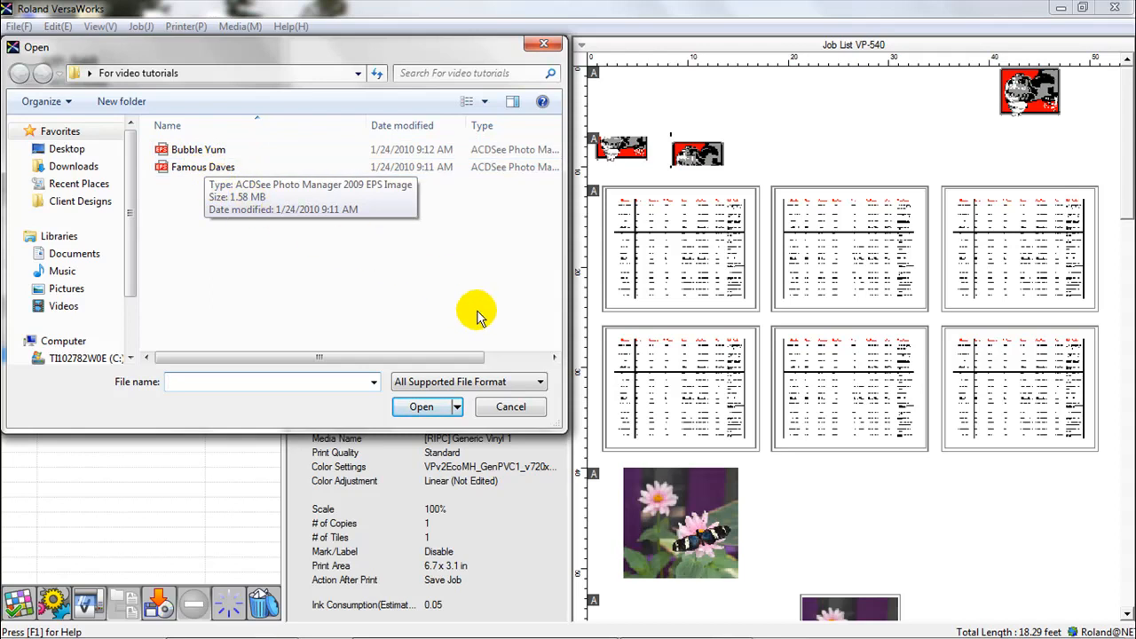
mouse_move(468, 391)
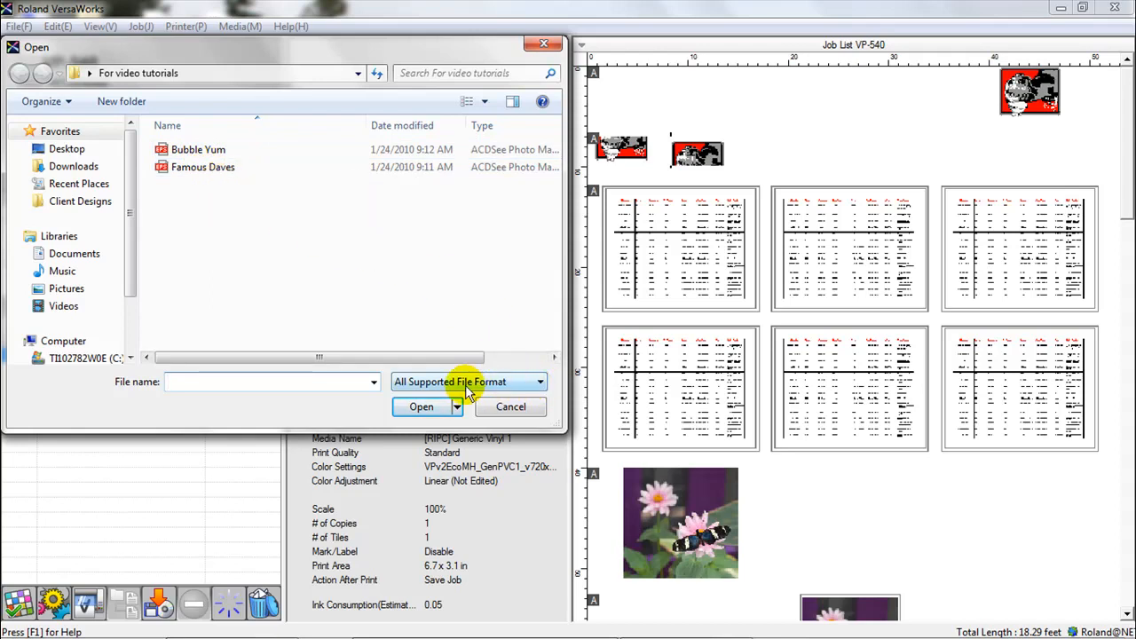
click(539, 382)
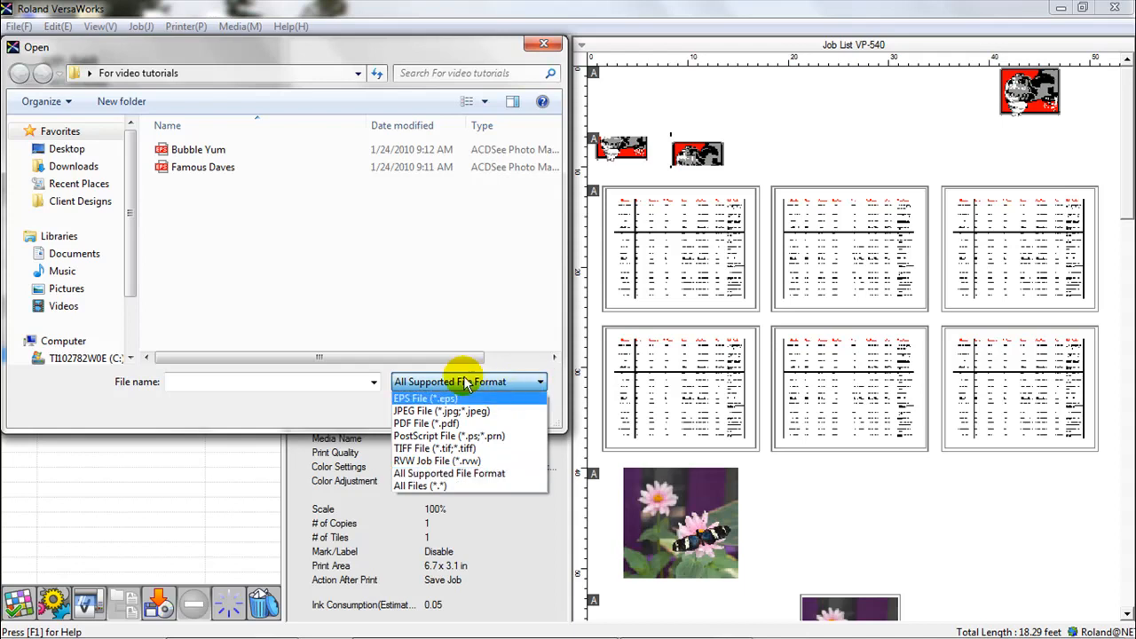
click(449, 474)
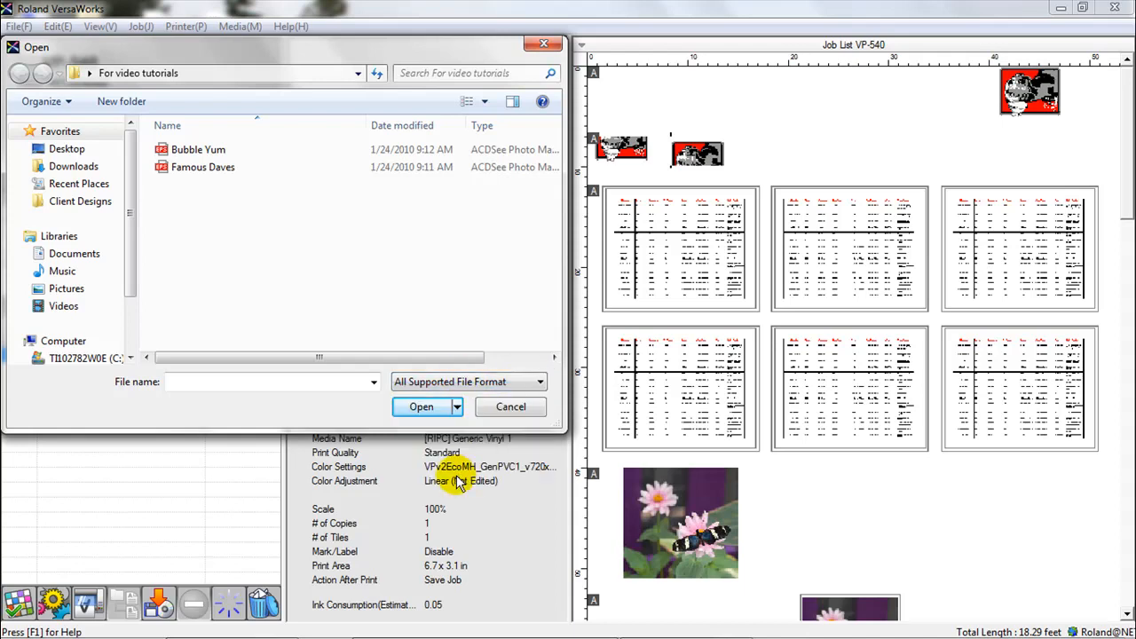
click(203, 167)
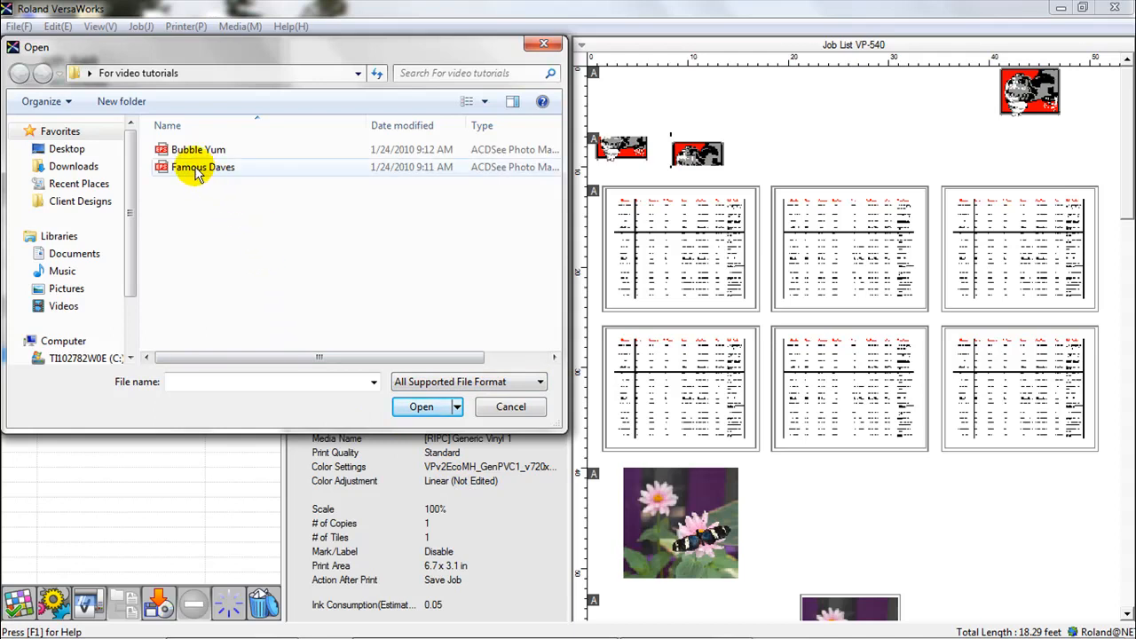
click(202, 167)
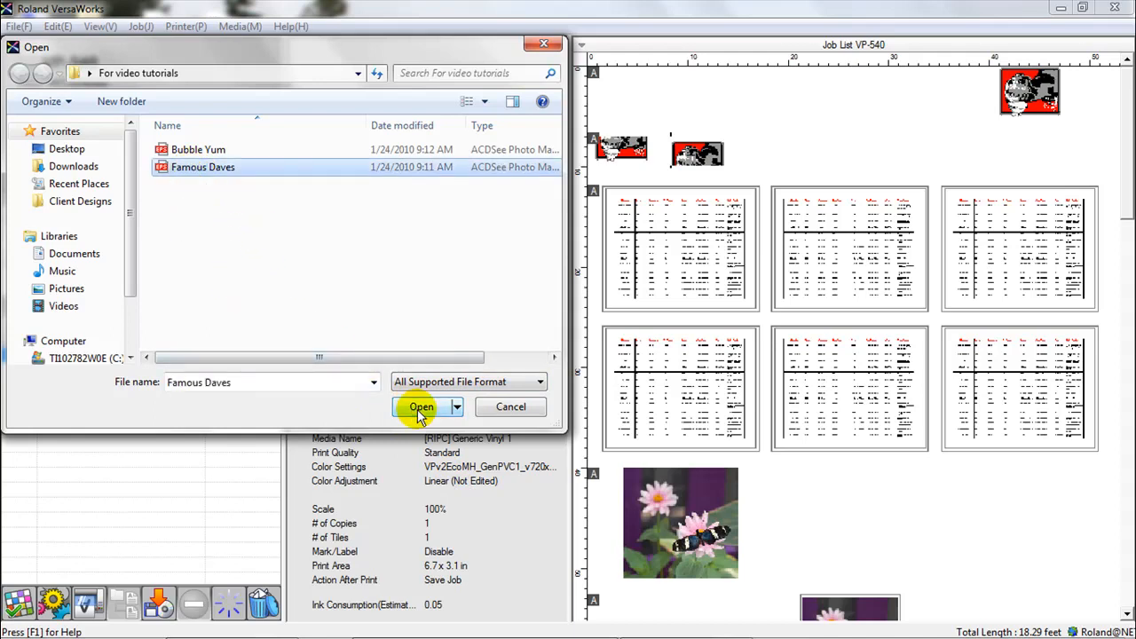
click(458, 406)
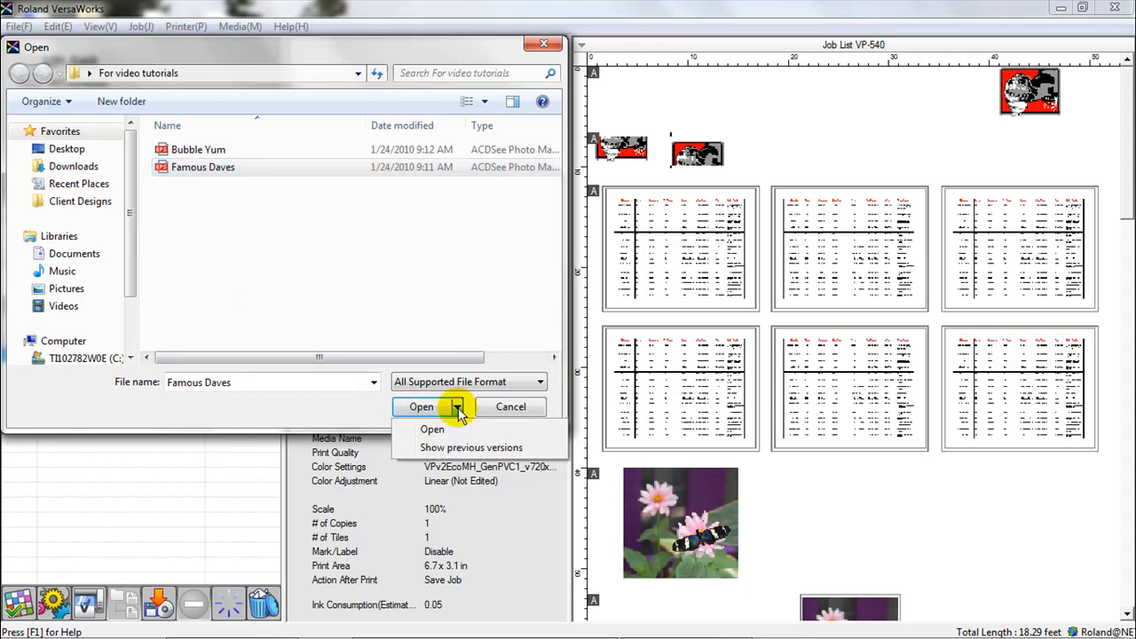
mouse_move(449, 447)
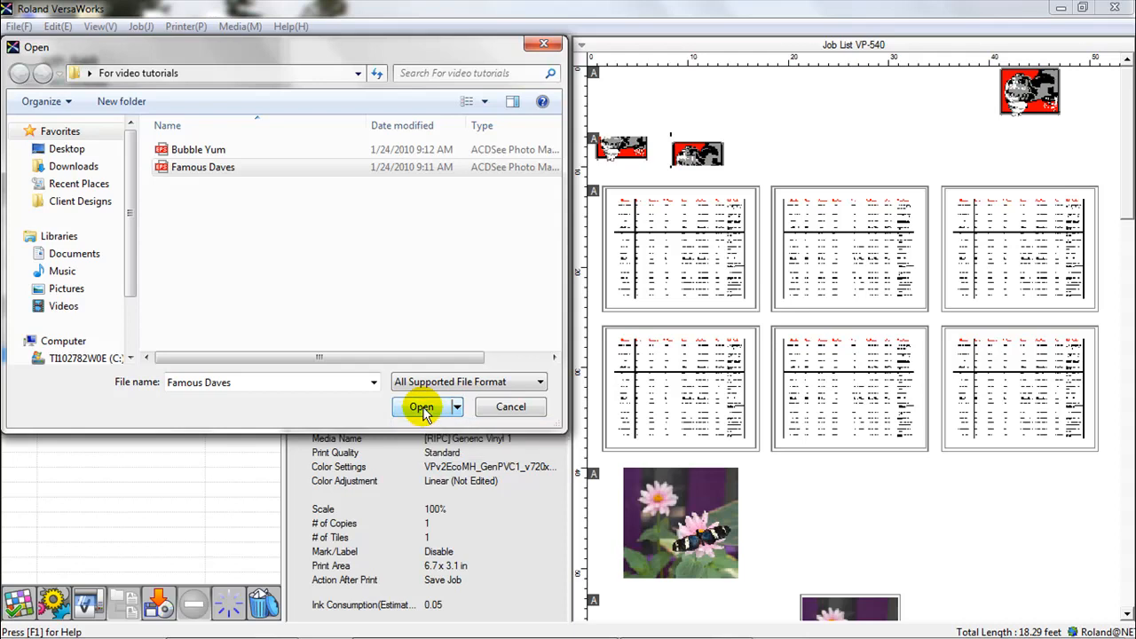
Import Famous Daves.eps into Queue B and inspect its 8.4 x 4.4 in job details.
click(421, 407)
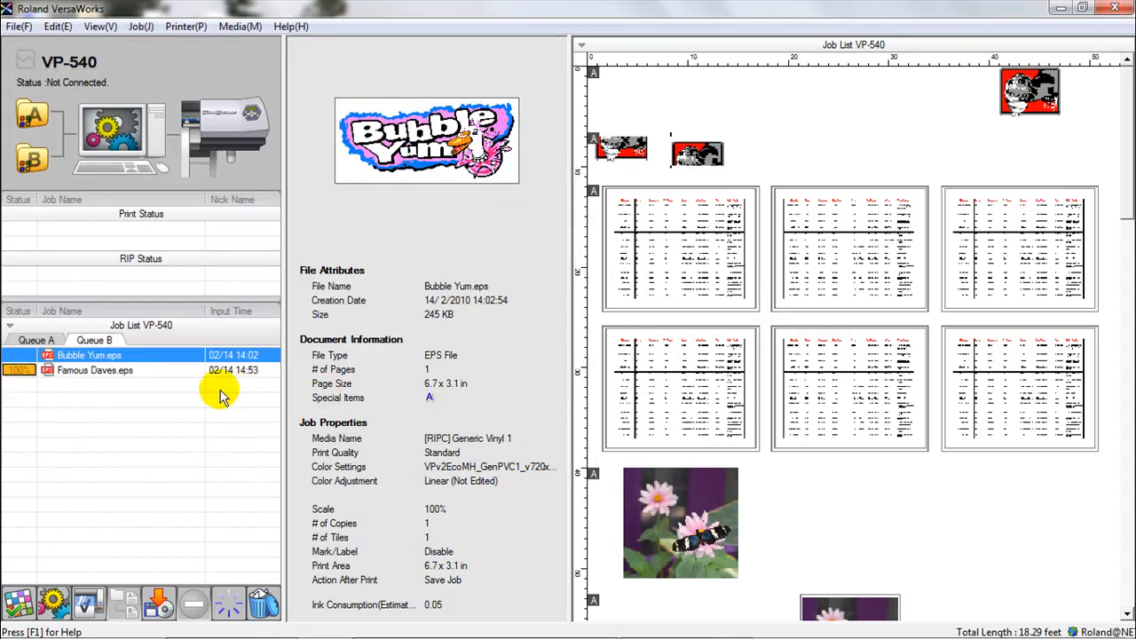
click(95, 370)
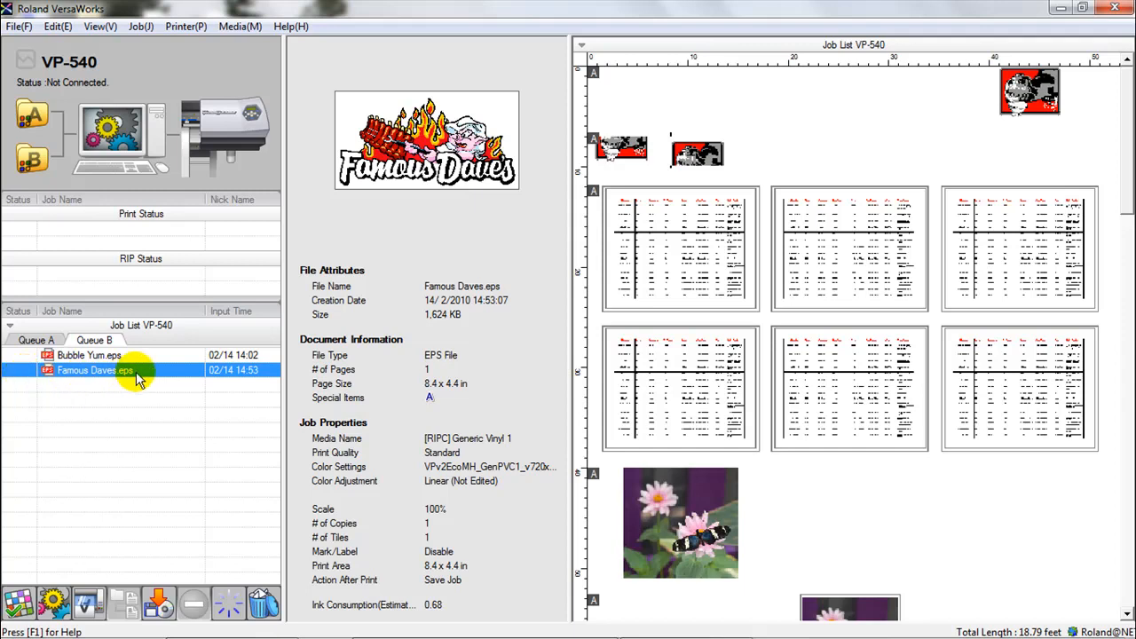
mouse_move(400, 193)
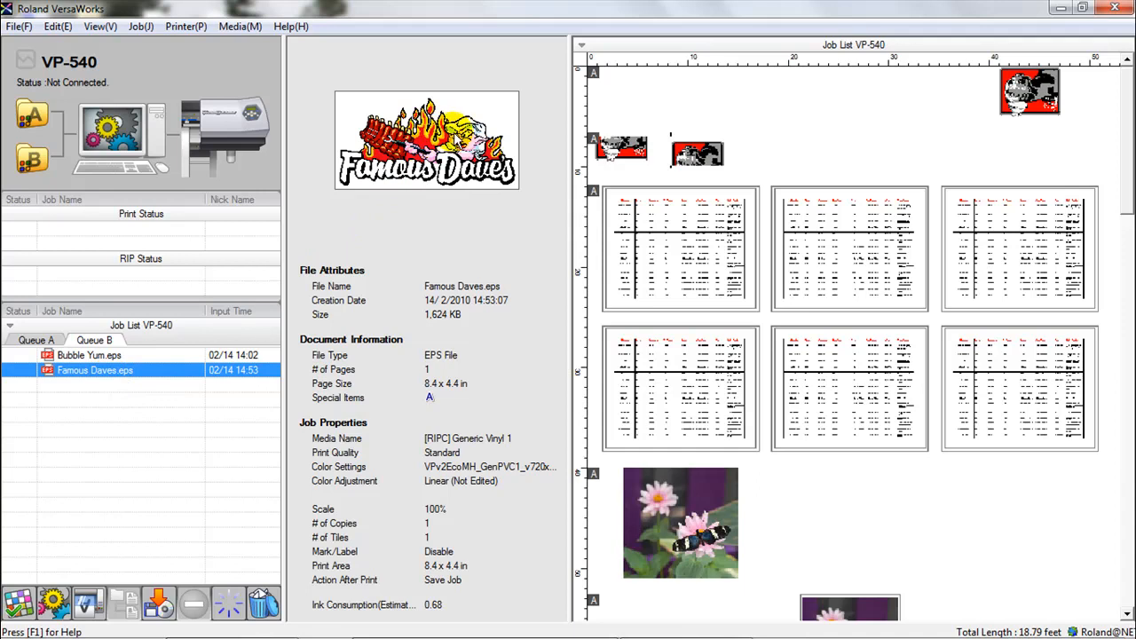
mouse_move(191, 326)
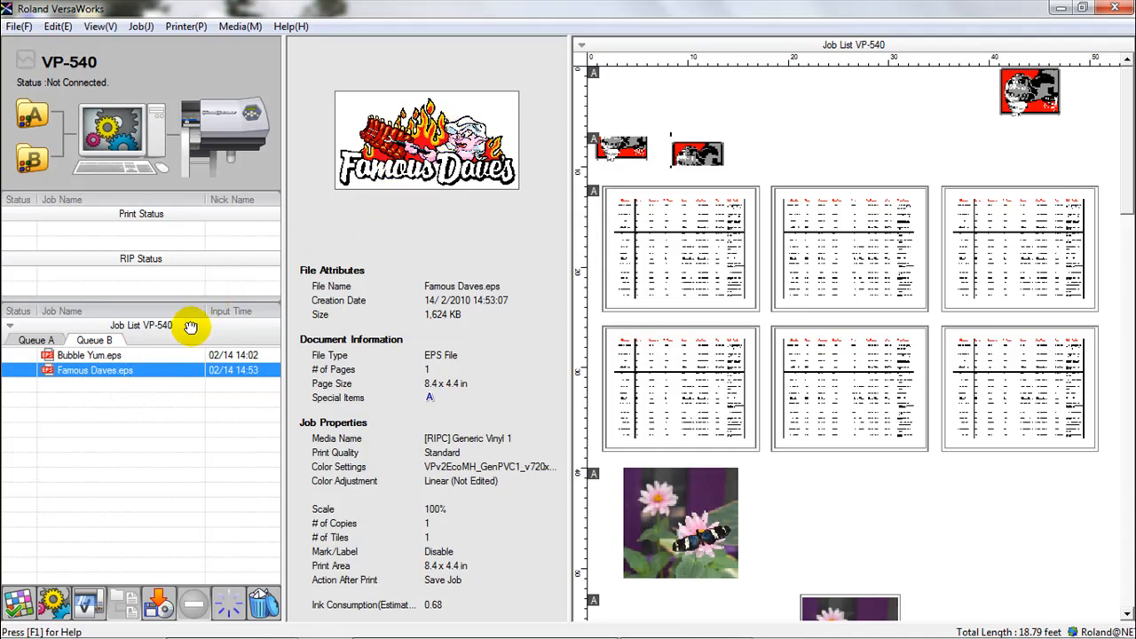
mouse_move(55, 320)
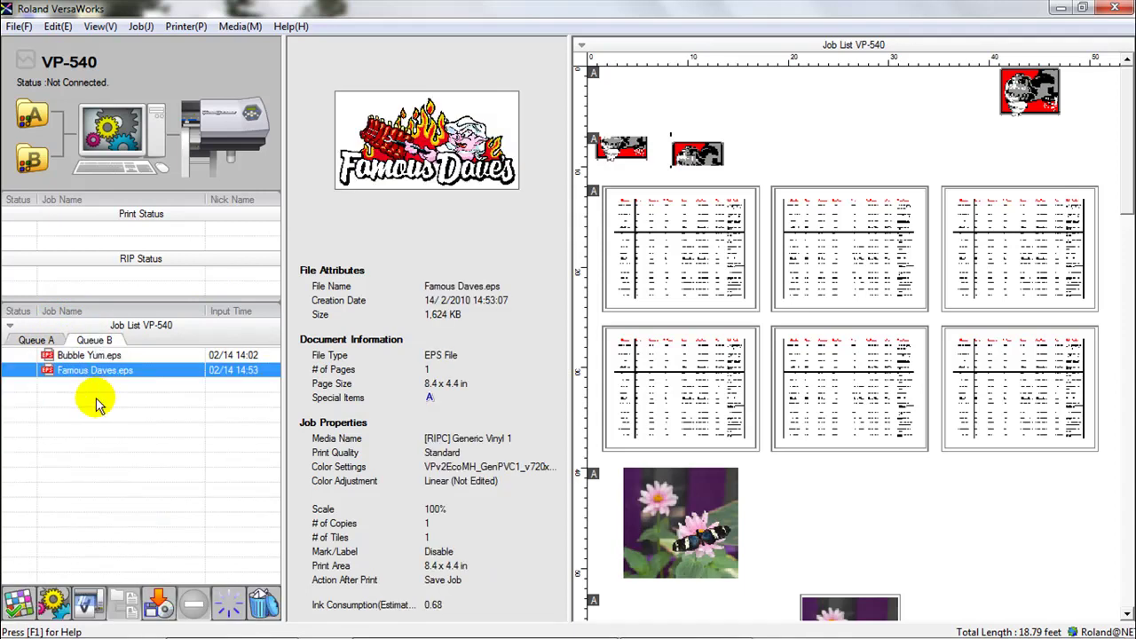
mouse_move(397, 178)
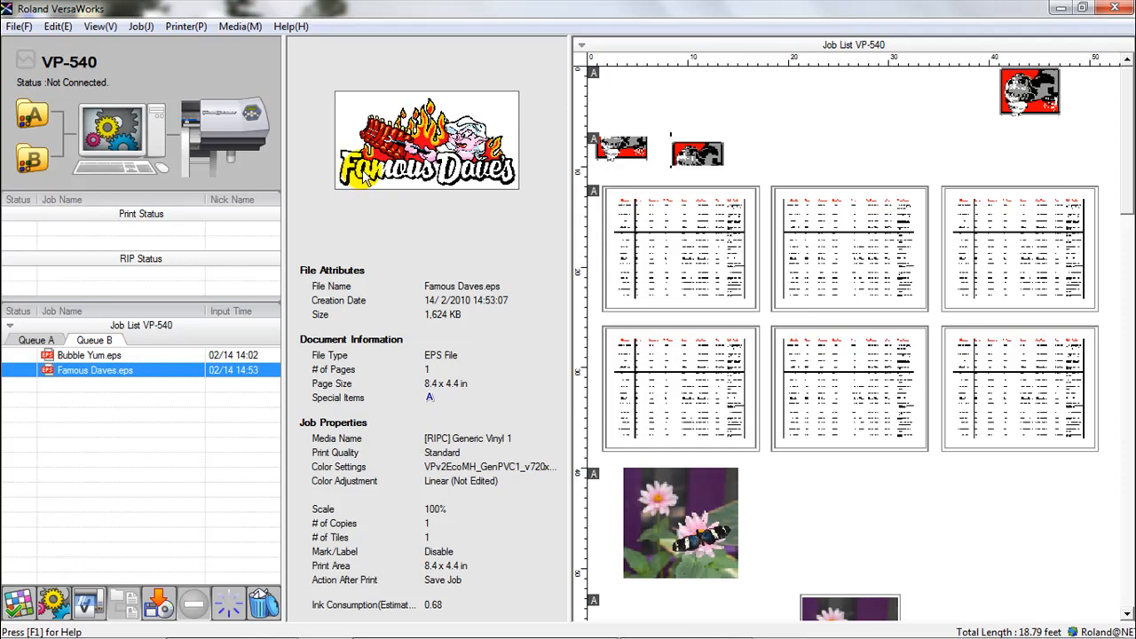
click(57, 26)
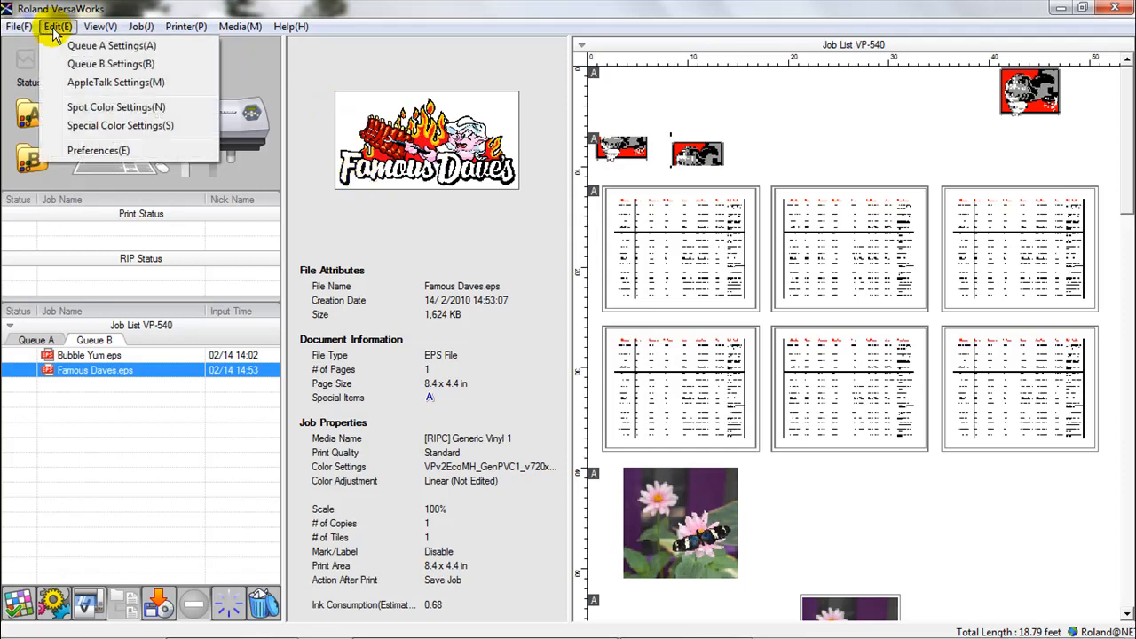
mouse_move(111, 64)
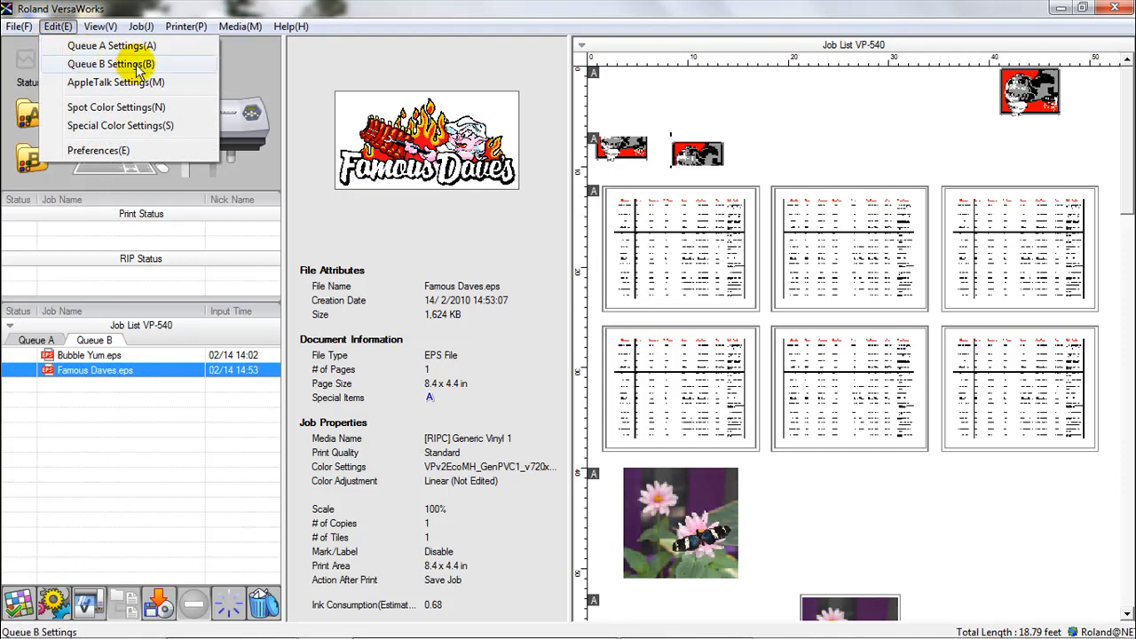